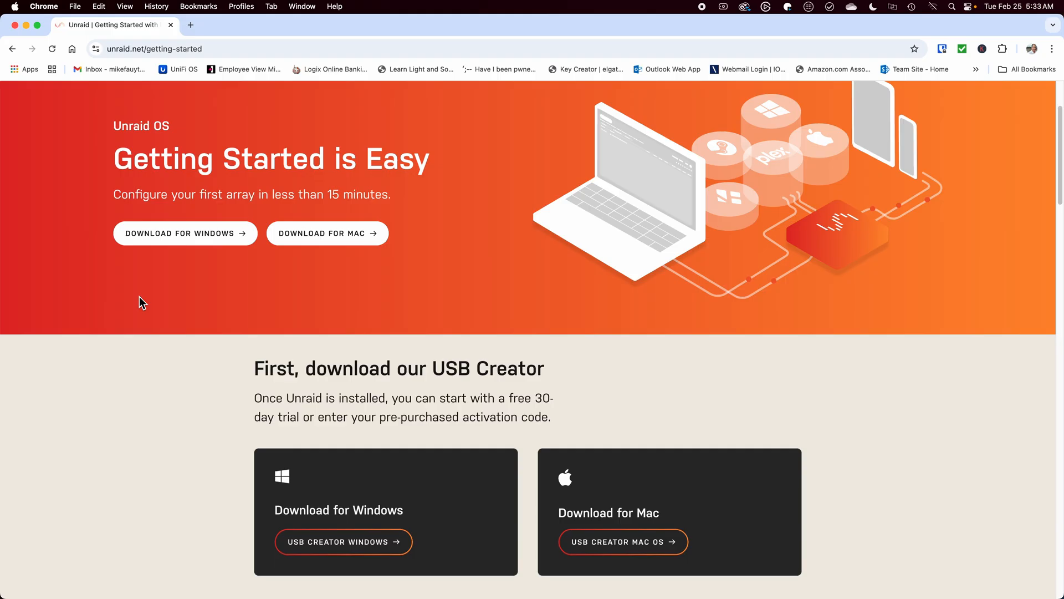
mouse_move(1017, 41)
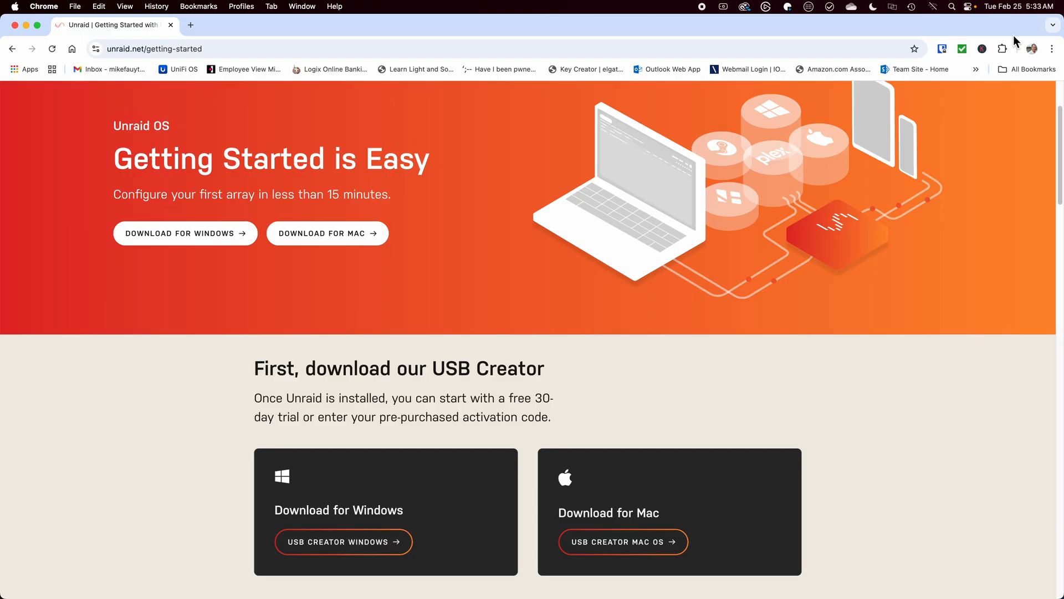
Step: Review the BIOS boot settings with the M.2 slot boot options disabled and the USB flash drive first
scroll(down, 3)
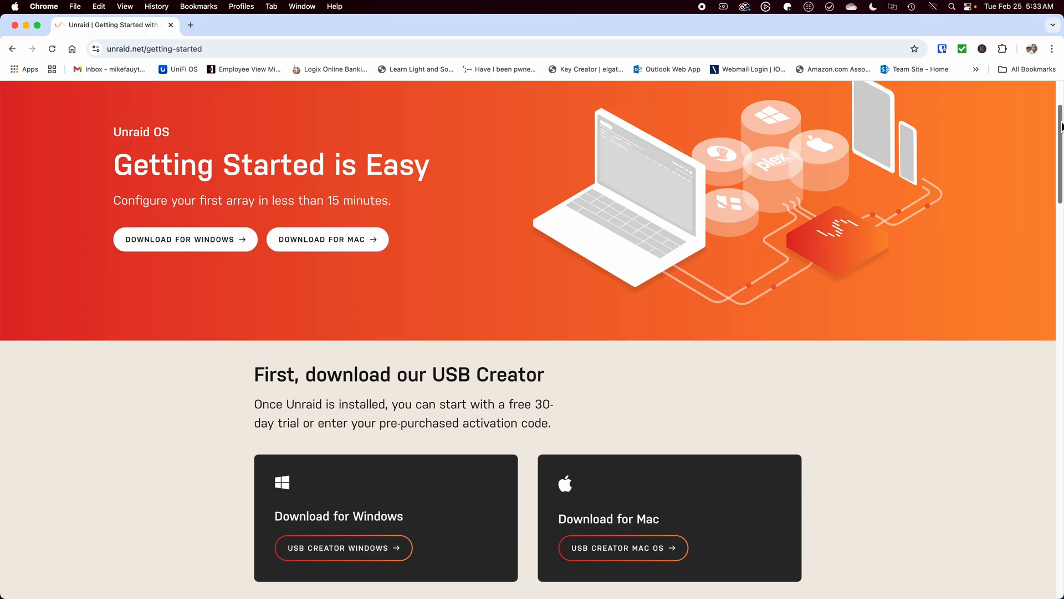
scroll(down, 3)
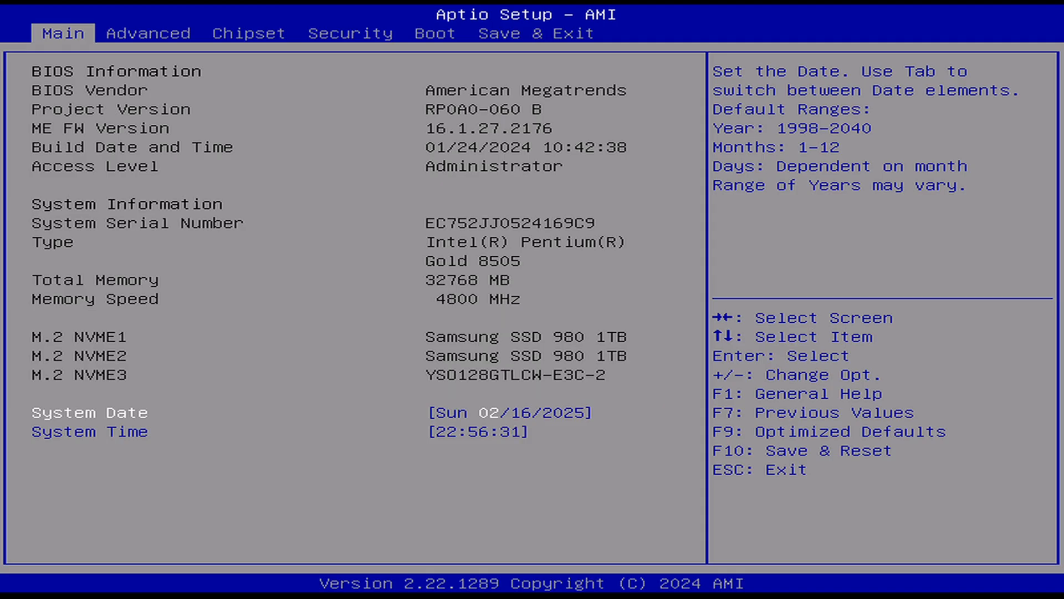
click(147, 33)
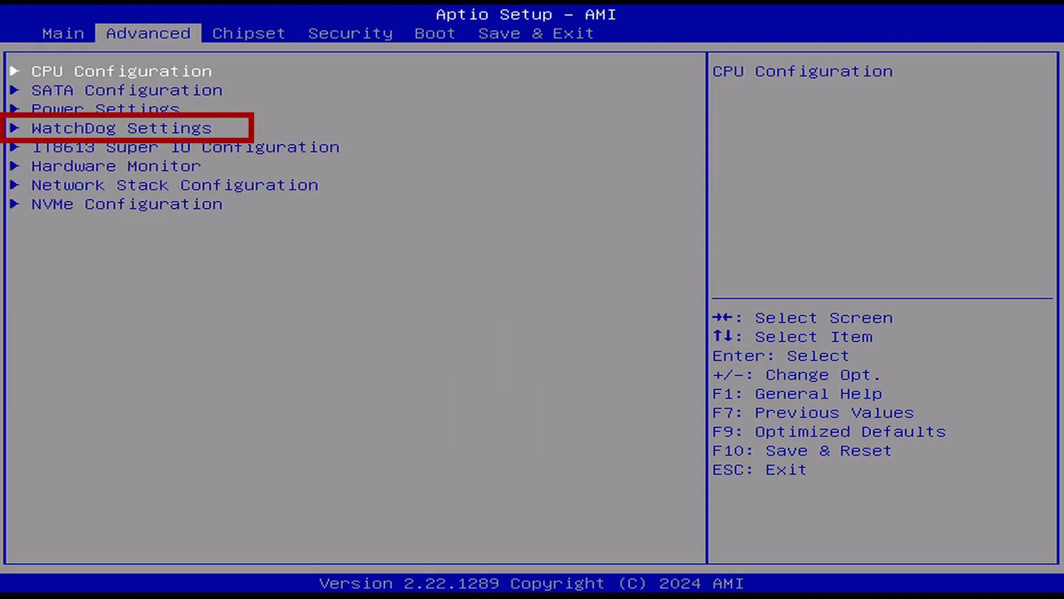
key(Enter)
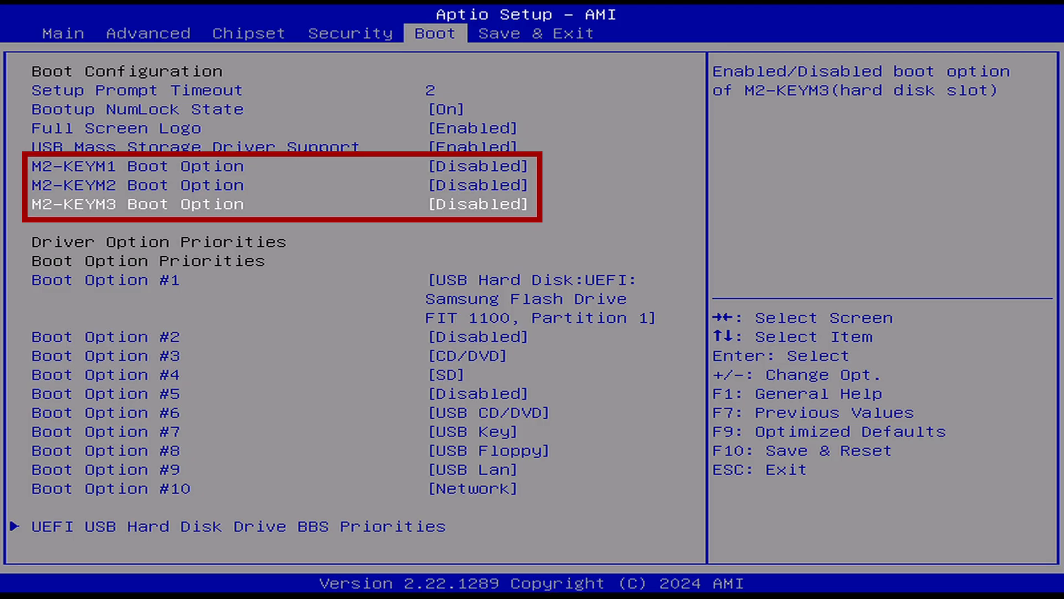
key(Down)
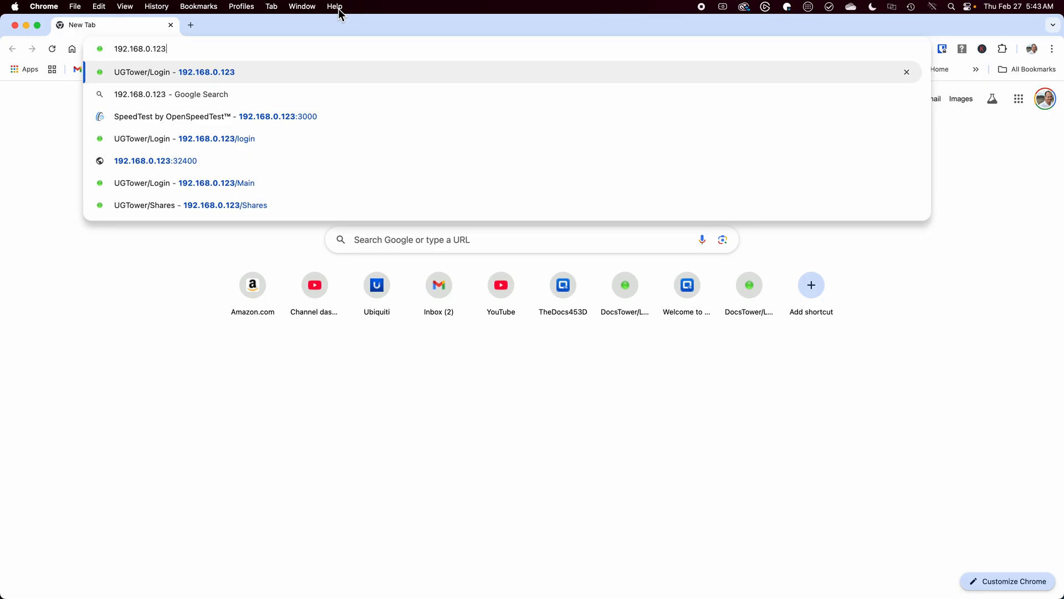
Step: Load the Unraid dashboard at 192.168.0.123 in Chrome
click(206, 72)
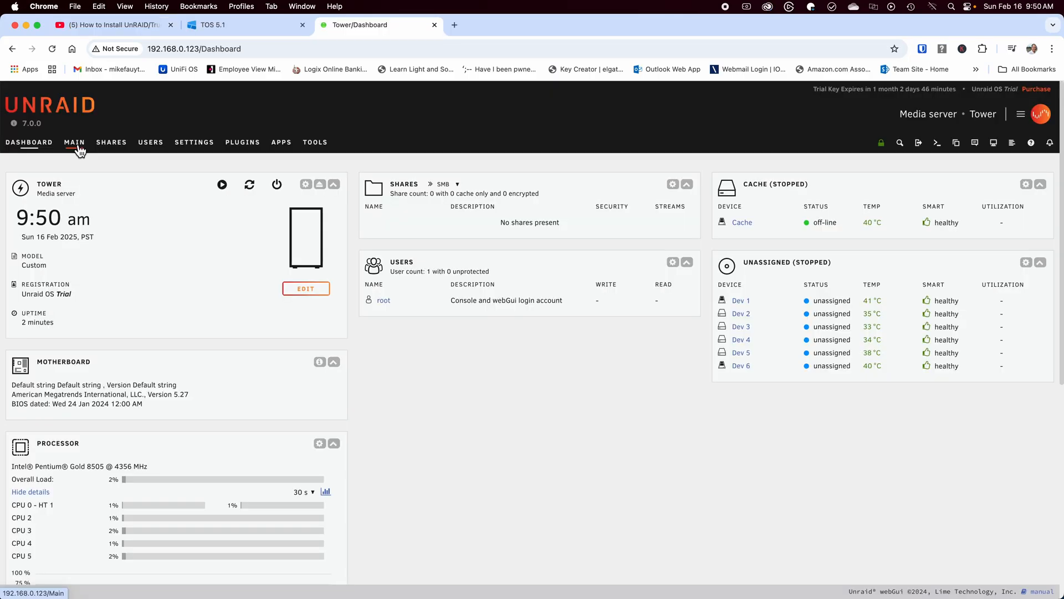
Step: Show the Main storage overview listing cache pool, flash boot device and six unassigned drives
click(74, 142)
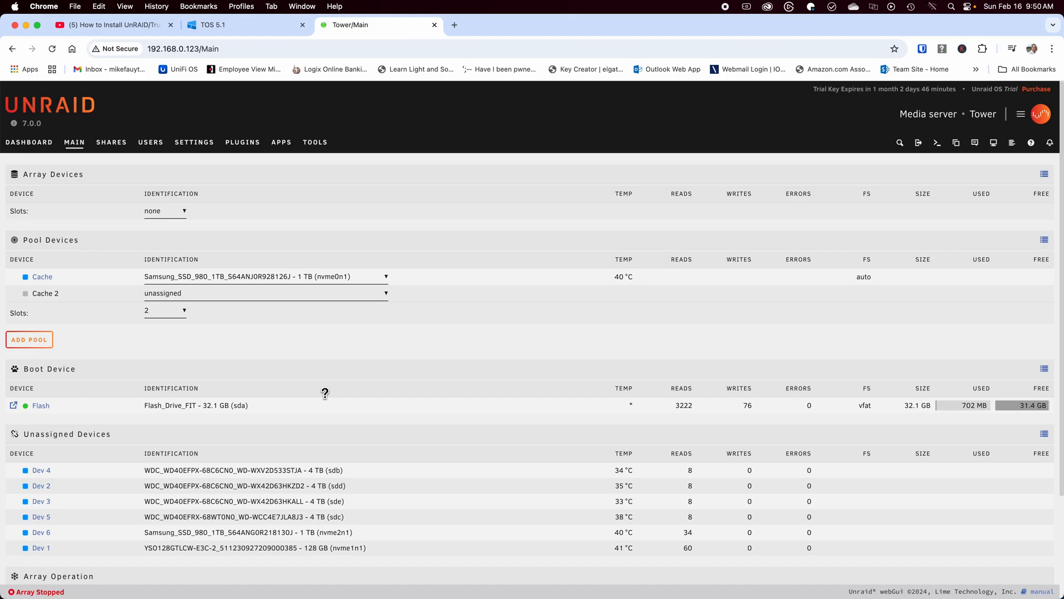
mouse_move(160, 226)
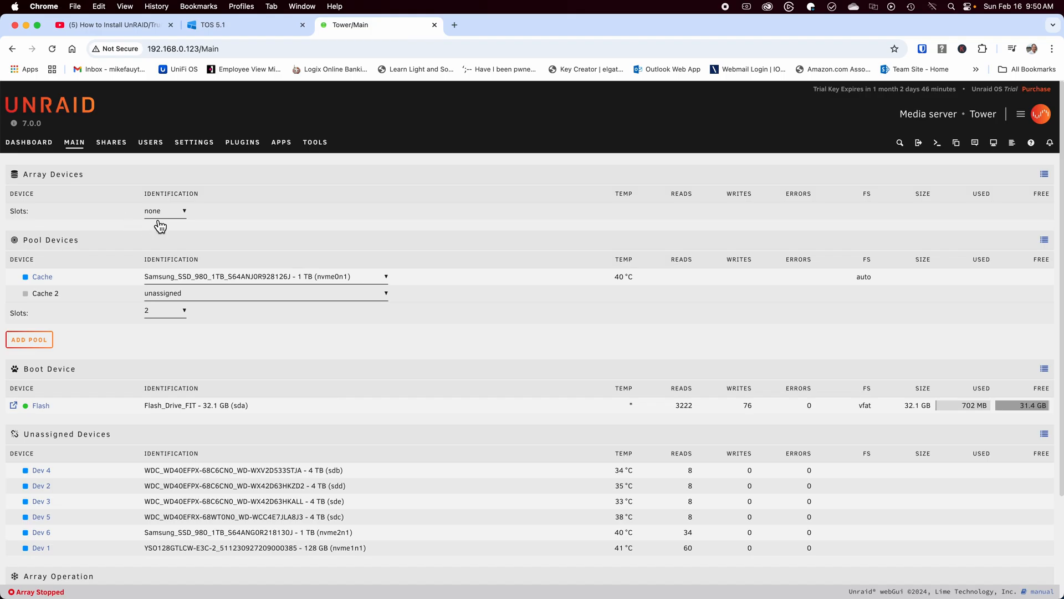
mouse_move(110, 252)
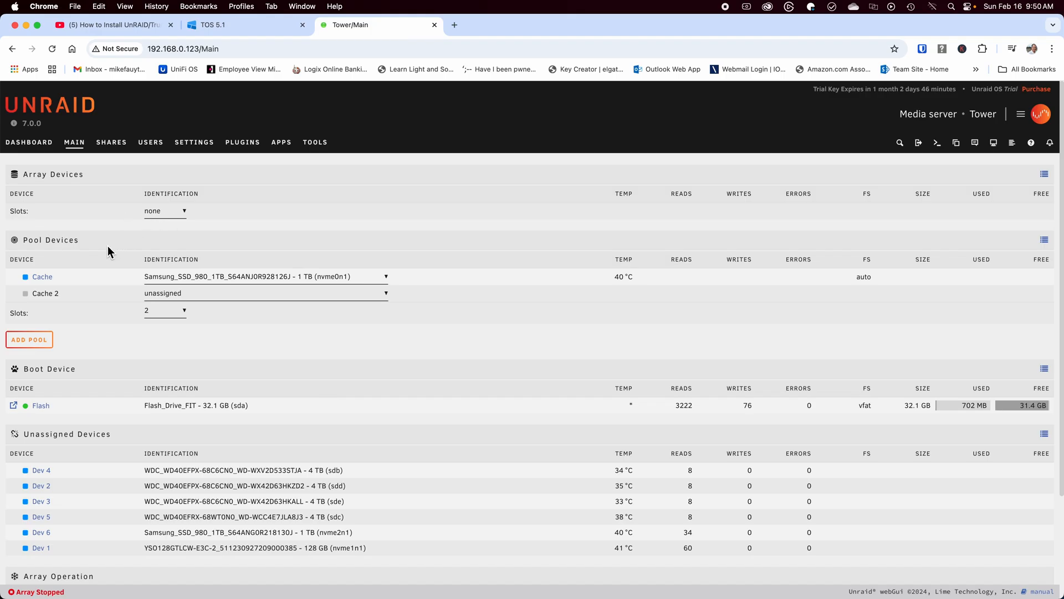
mouse_move(189, 309)
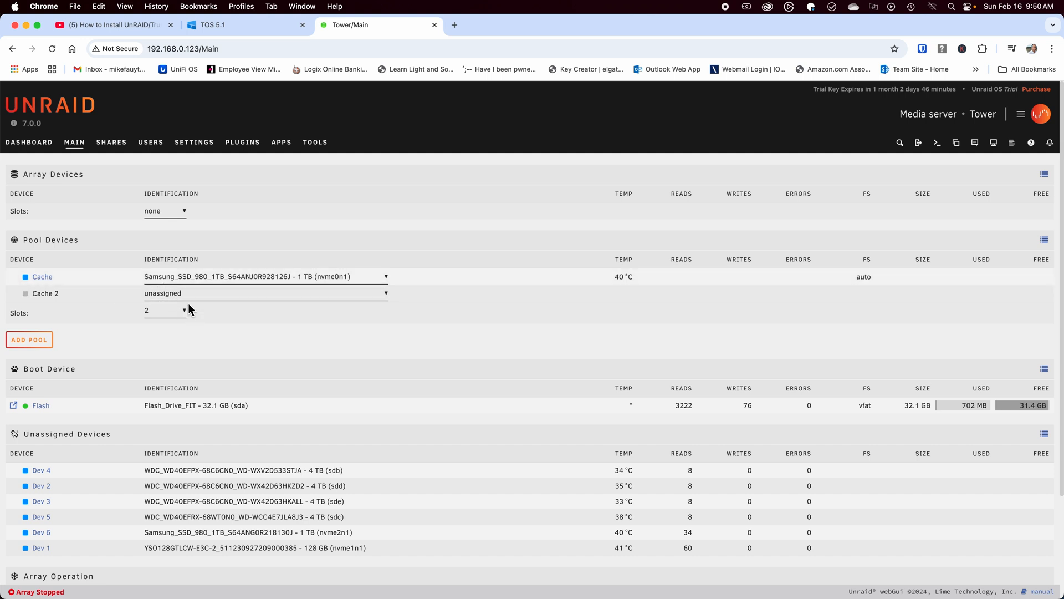
Step: Assign the second Samsung SSD 980 (nvme2n1) to the Cache 2 slot
click(265, 292)
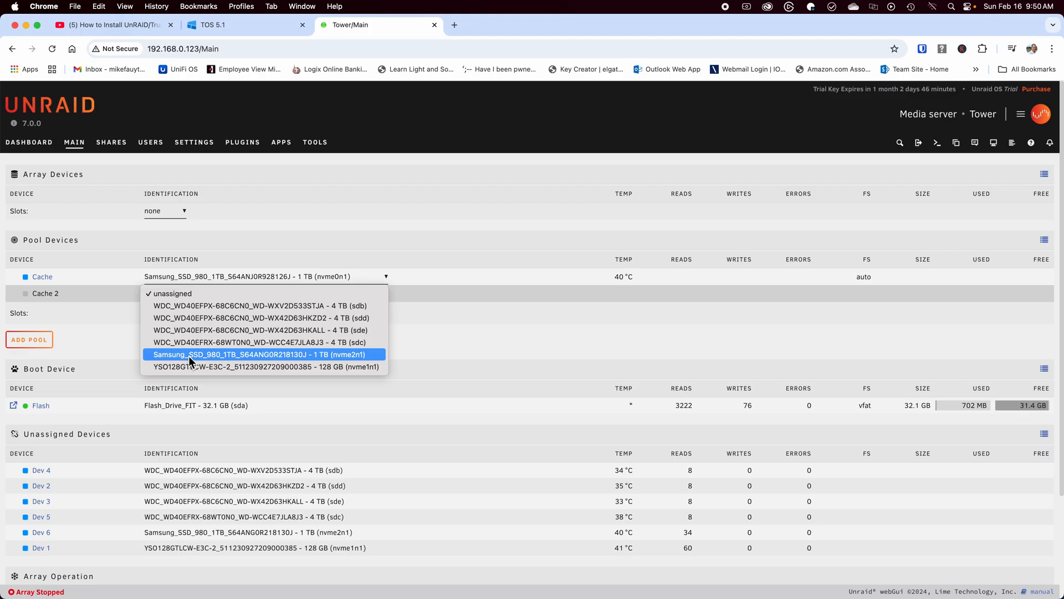
click(190, 293)
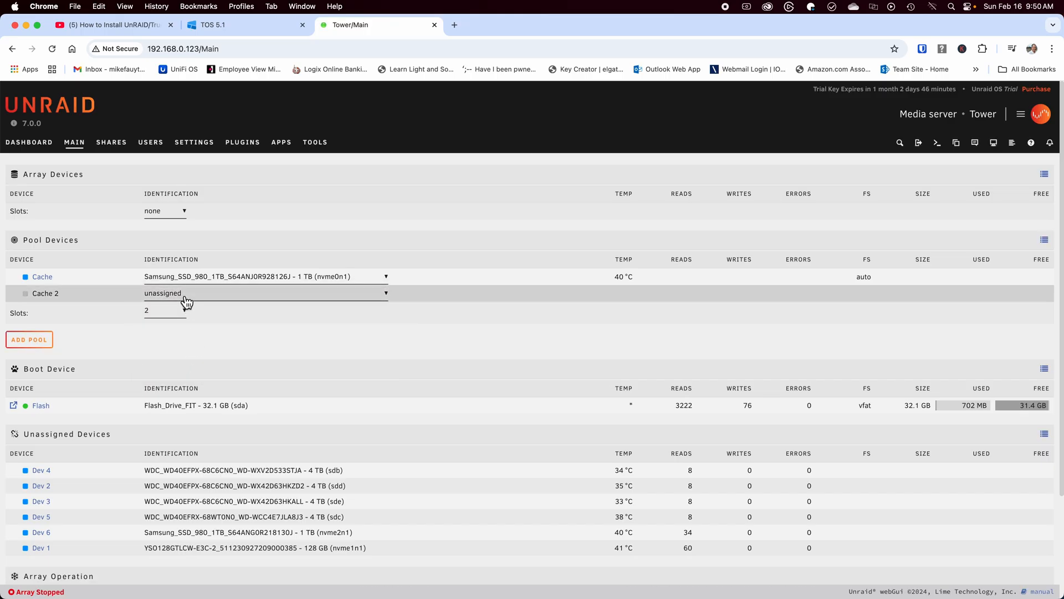
click(265, 293)
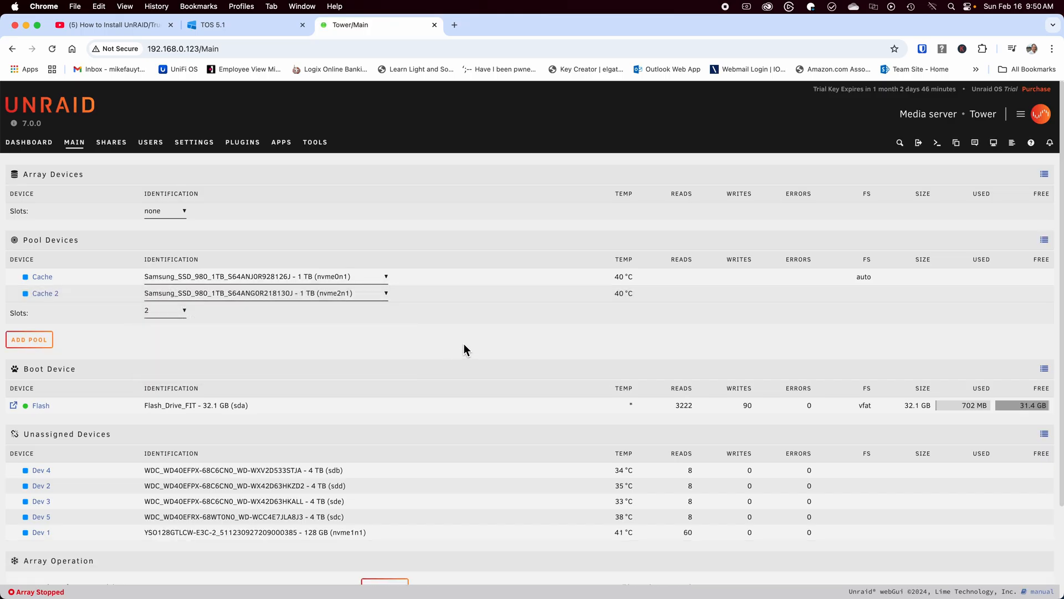
mouse_move(365, 347)
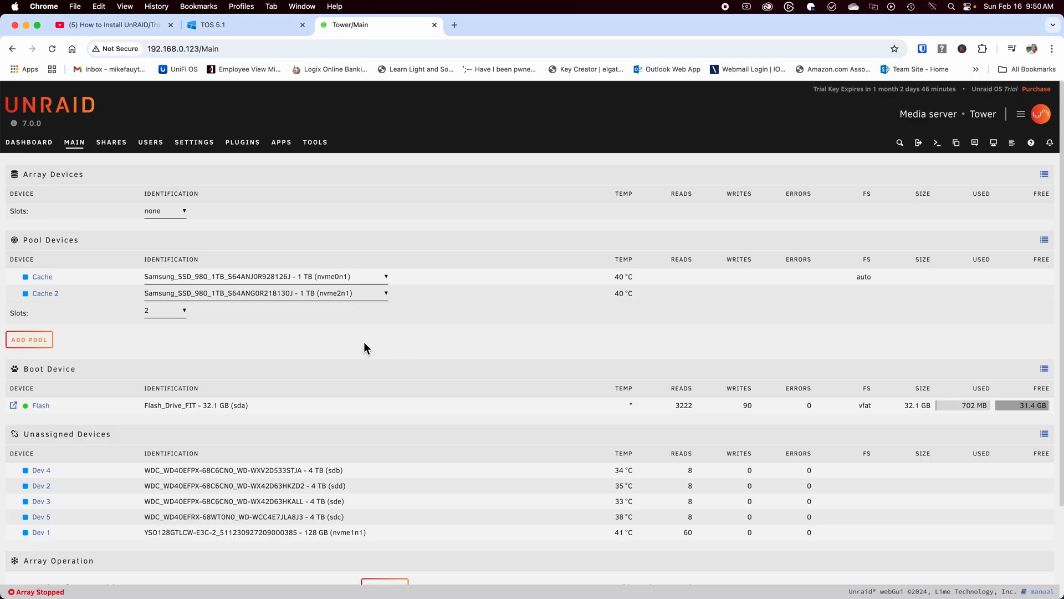
mouse_move(257, 319)
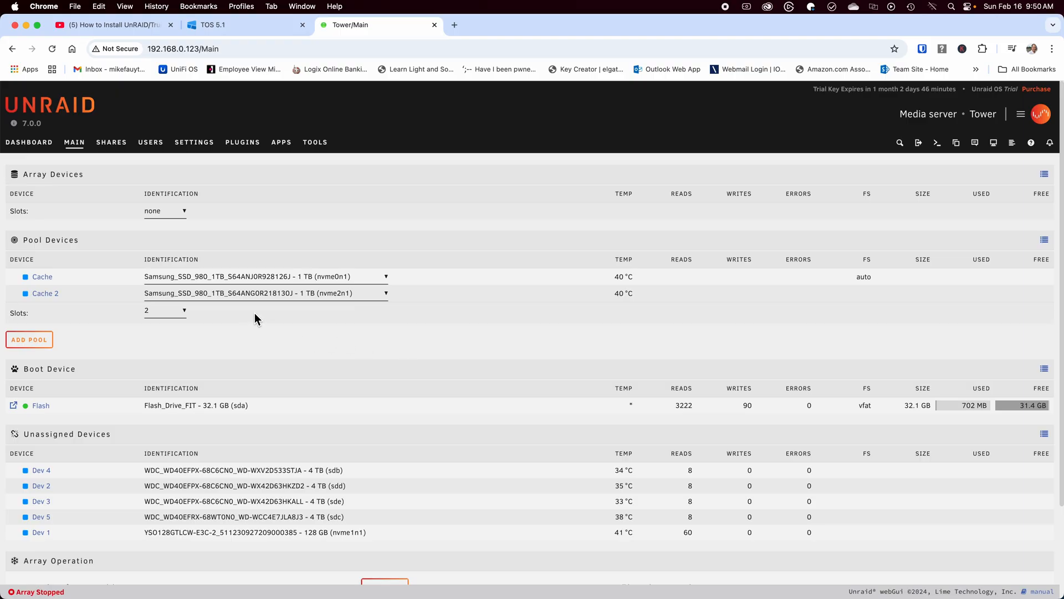
mouse_move(287, 306)
text(MainStorage)
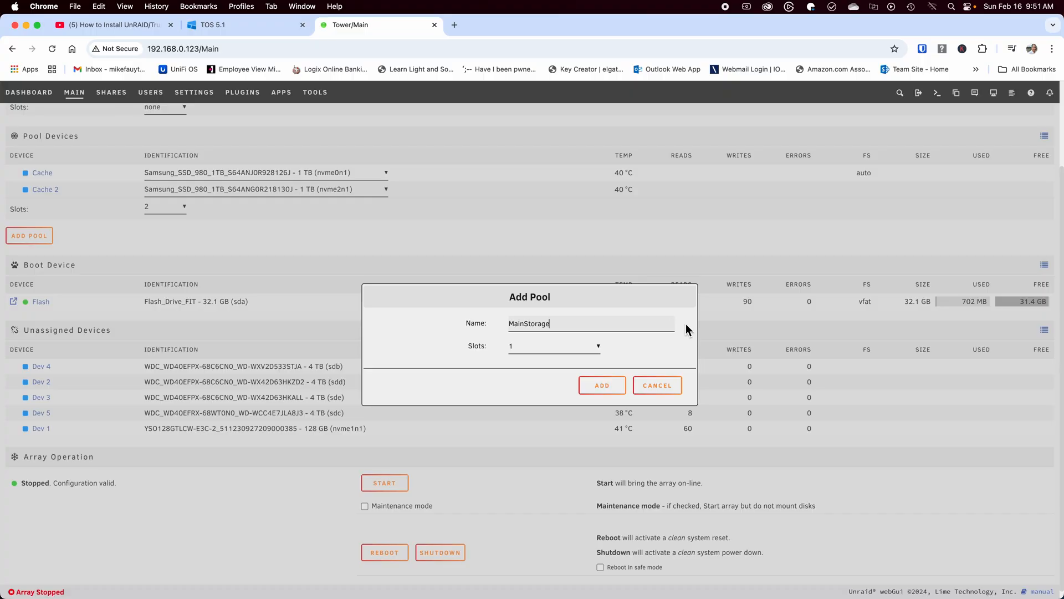
Step: Give the Mainstorage pool four slots and assign the 4 TB WD drives to it
click(553, 346)
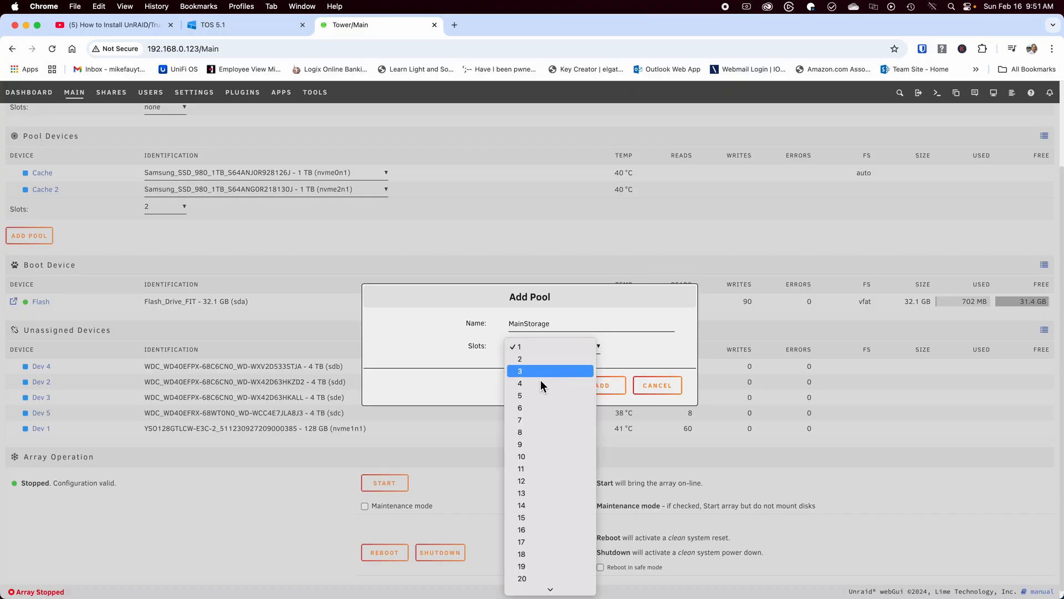
click(520, 383)
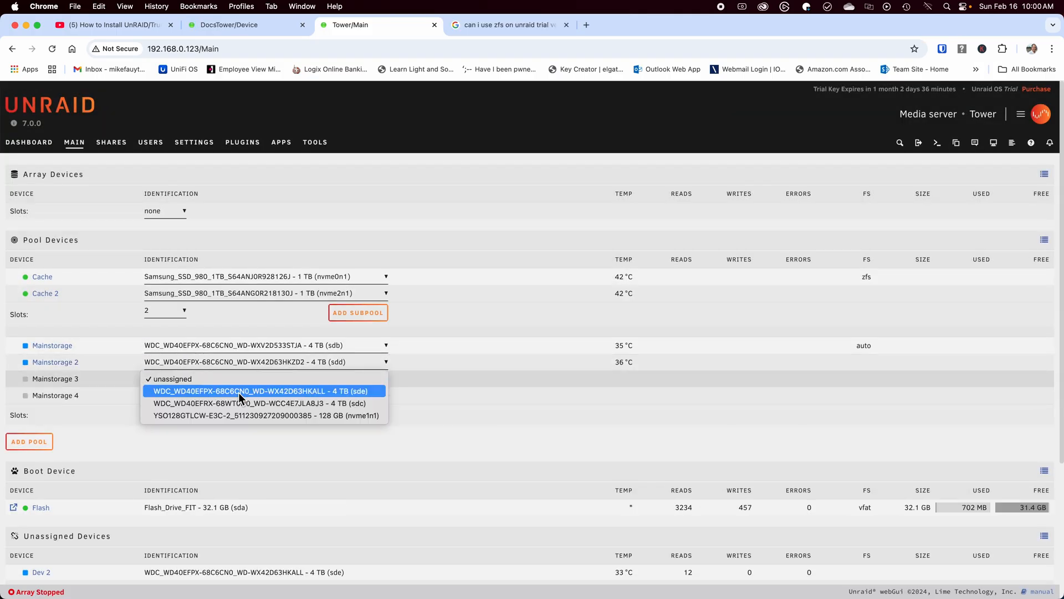
click(255, 391)
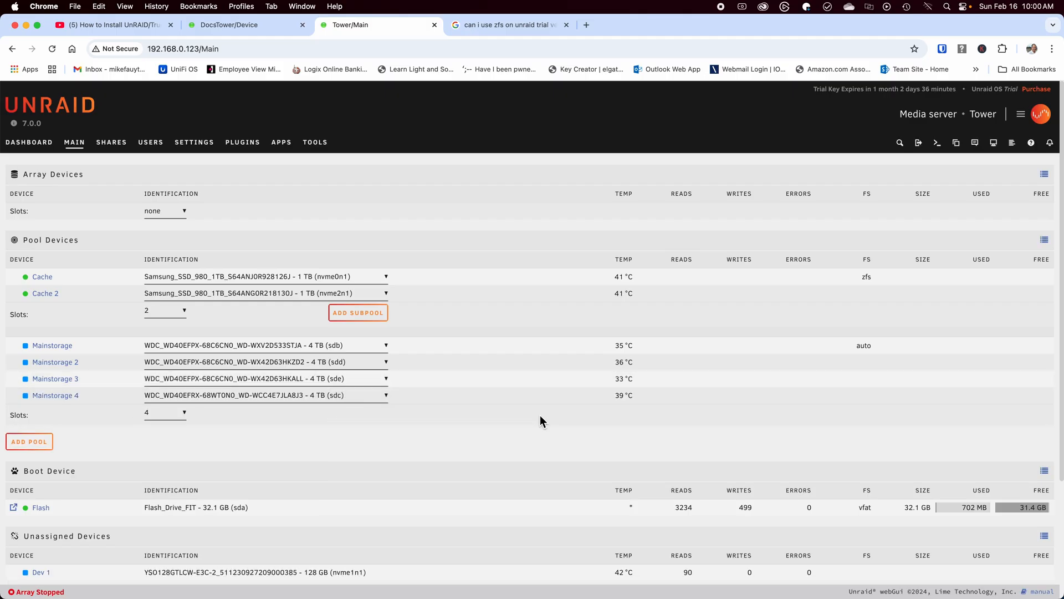
click(52, 345)
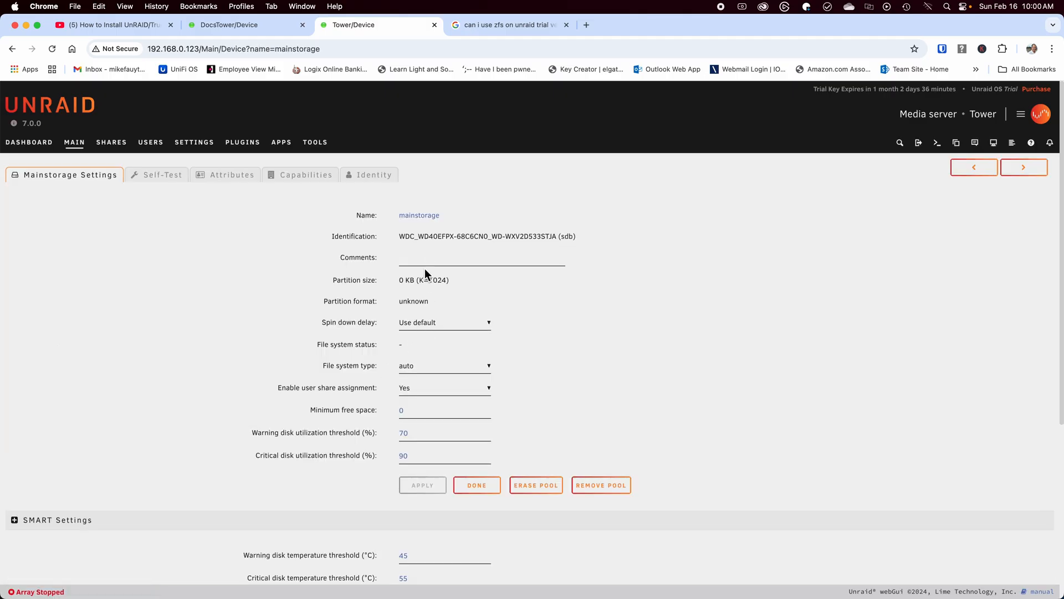
Step: Set Mainstorage to ZFS raidz1 with one vdev of 4 devices and start the array, formatting the pool disks
click(445, 365)
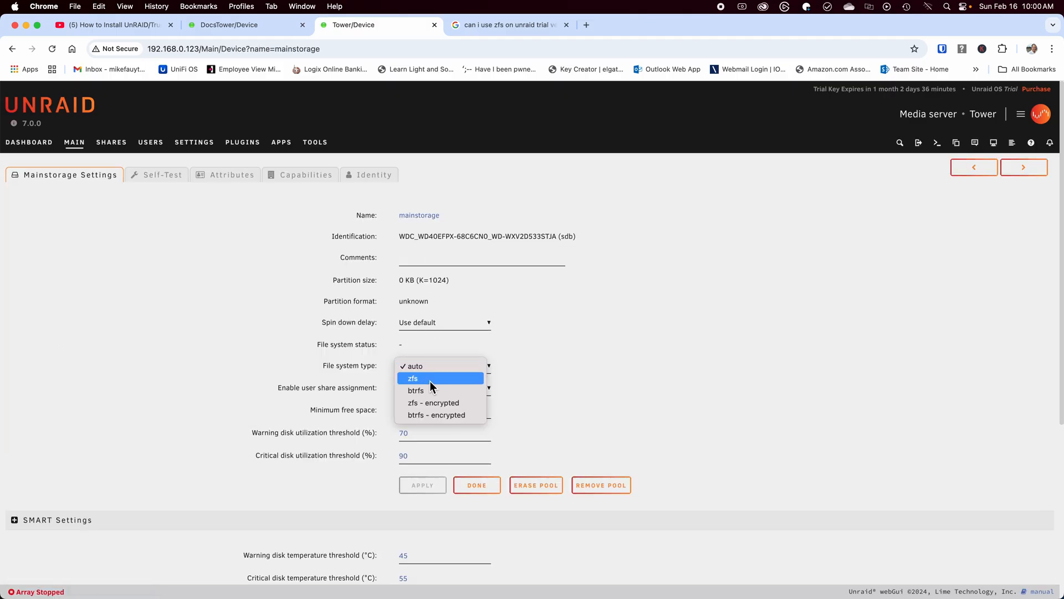
click(412, 378)
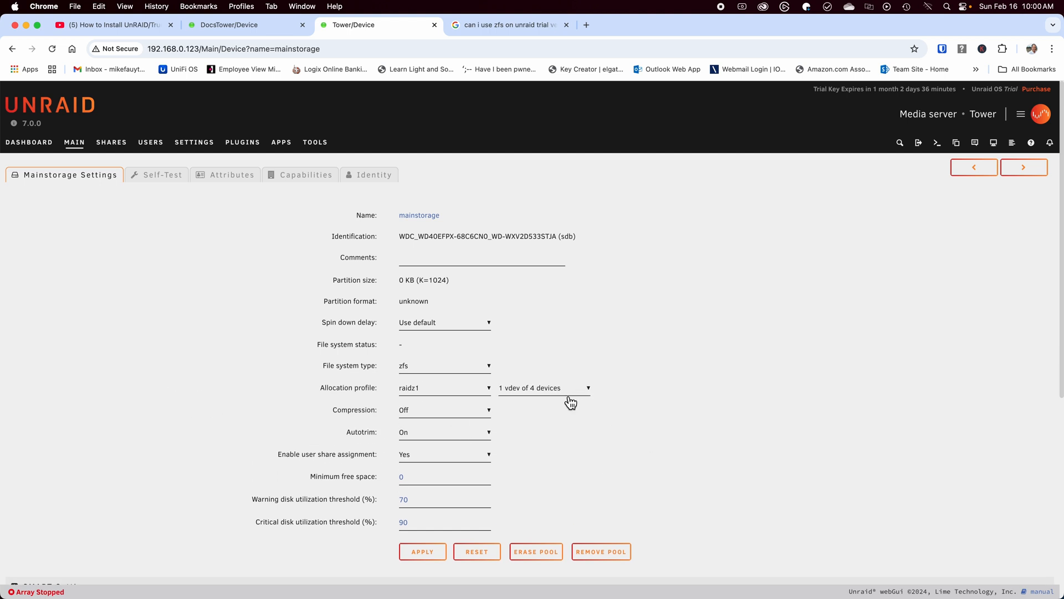
click(422, 551)
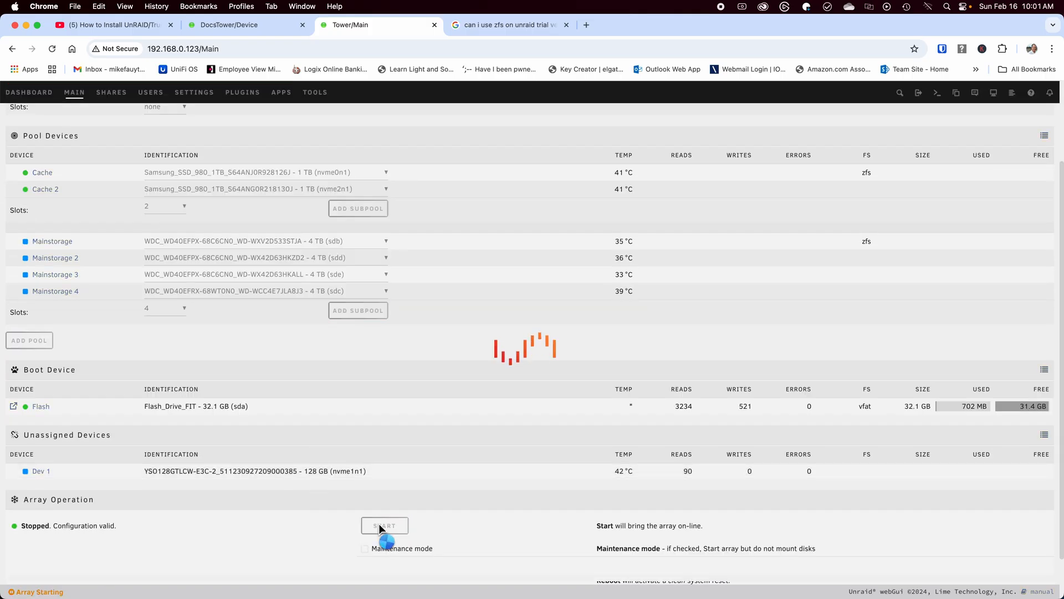
click(385, 525)
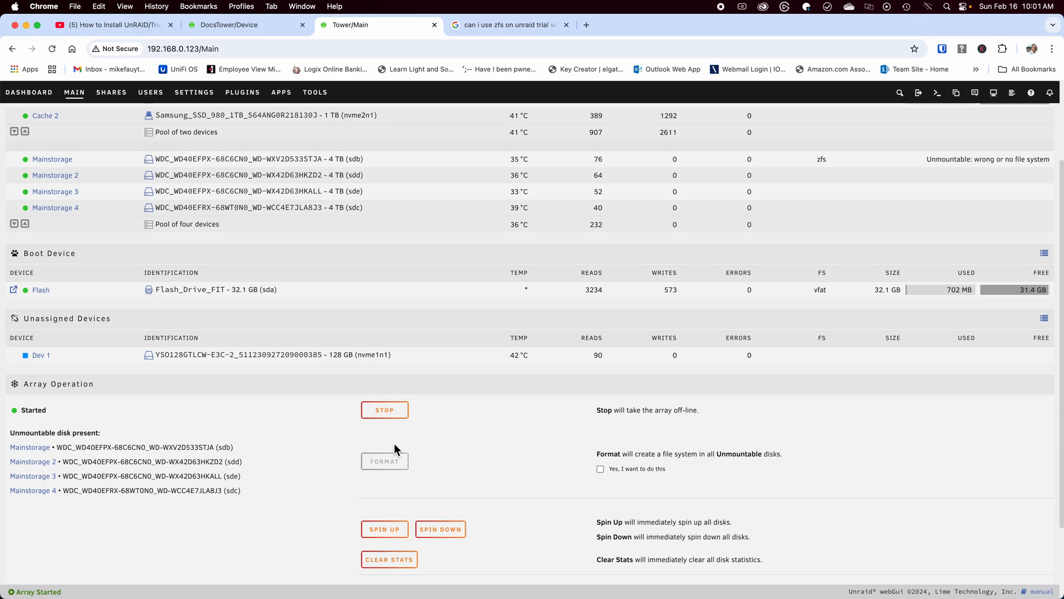
click(385, 460)
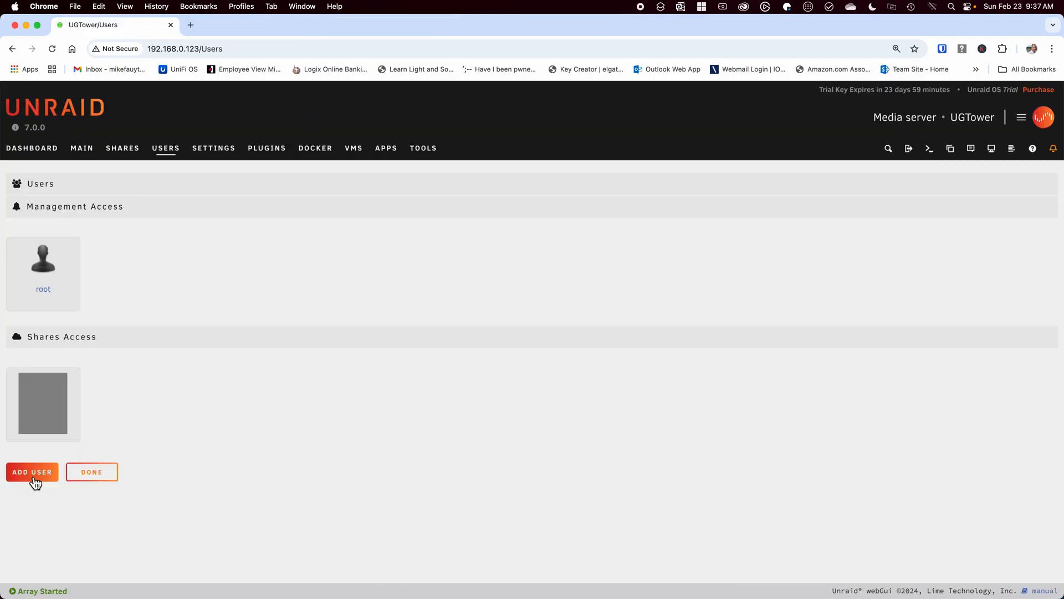
Step: Add a new user described as Test Account with a password, then view the user shares list
click(32, 472)
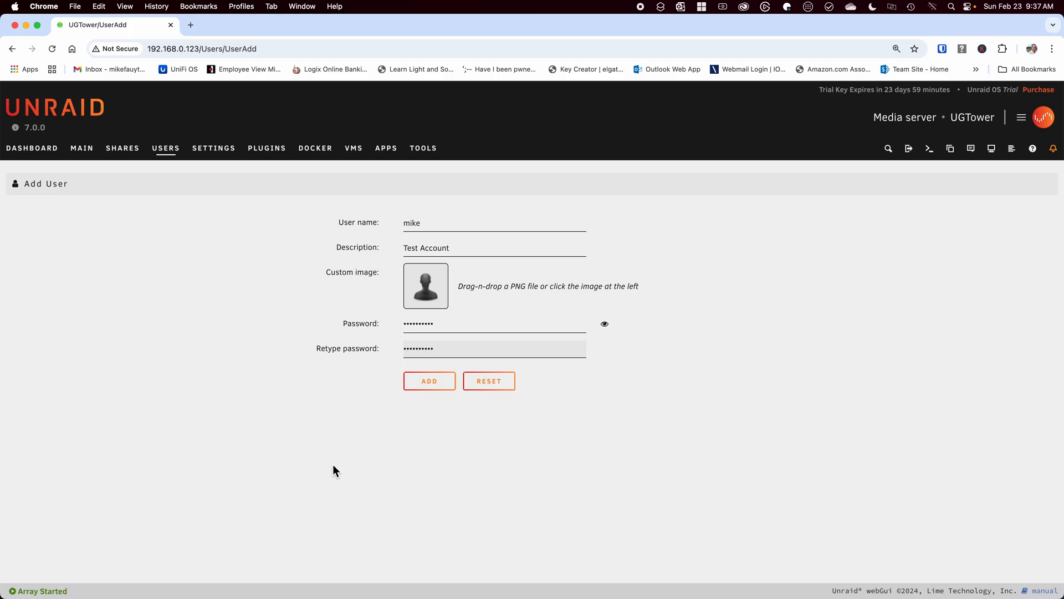
click(122, 148)
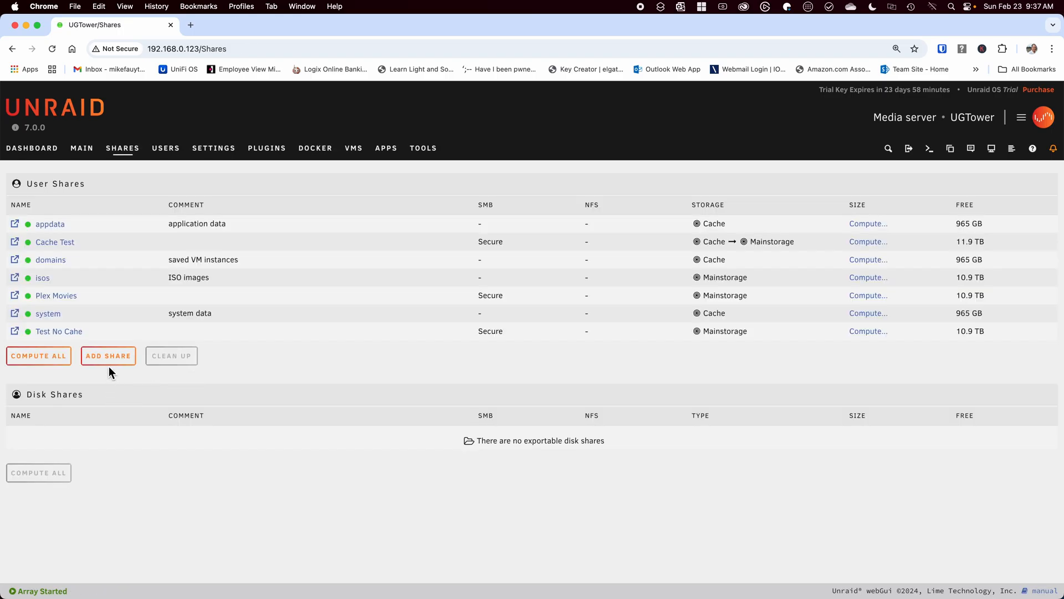
mouse_move(107, 356)
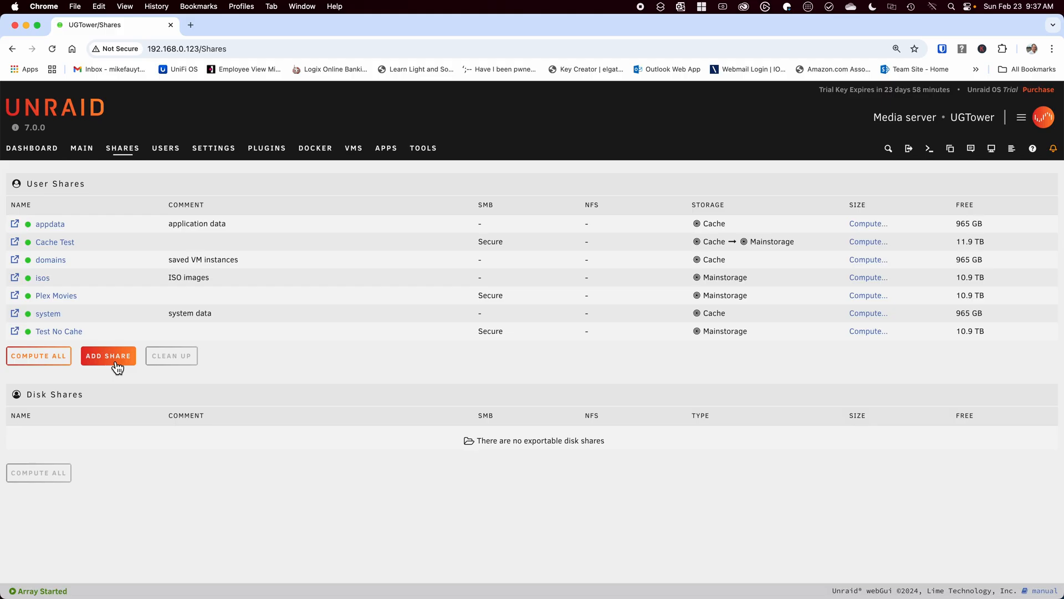
Step: Create the Test-Nocache share with Mainstorage as primary storage and no secondary storage
click(108, 355)
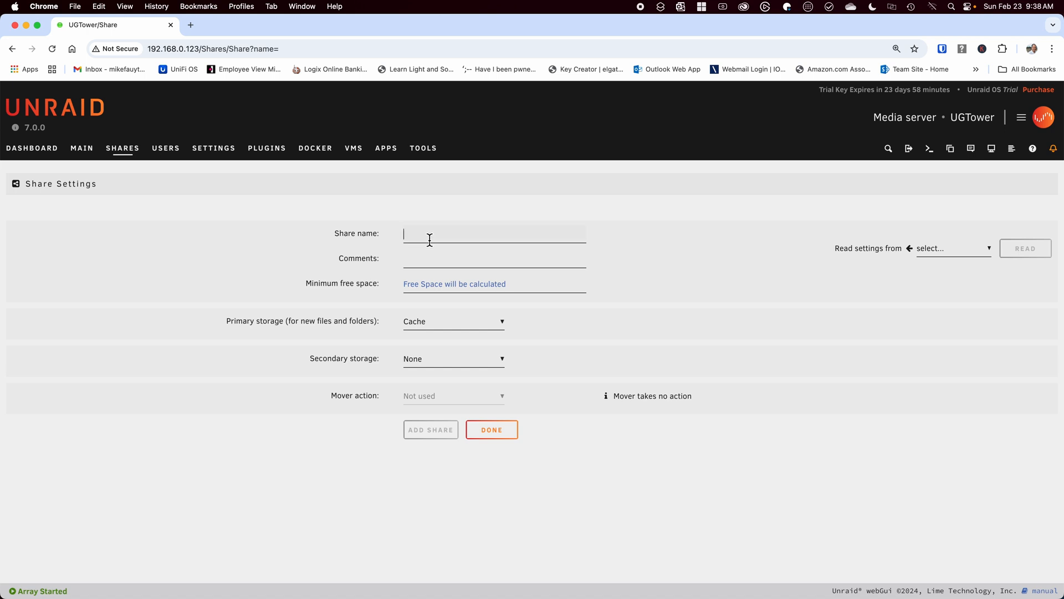
text(Test-Nocache)
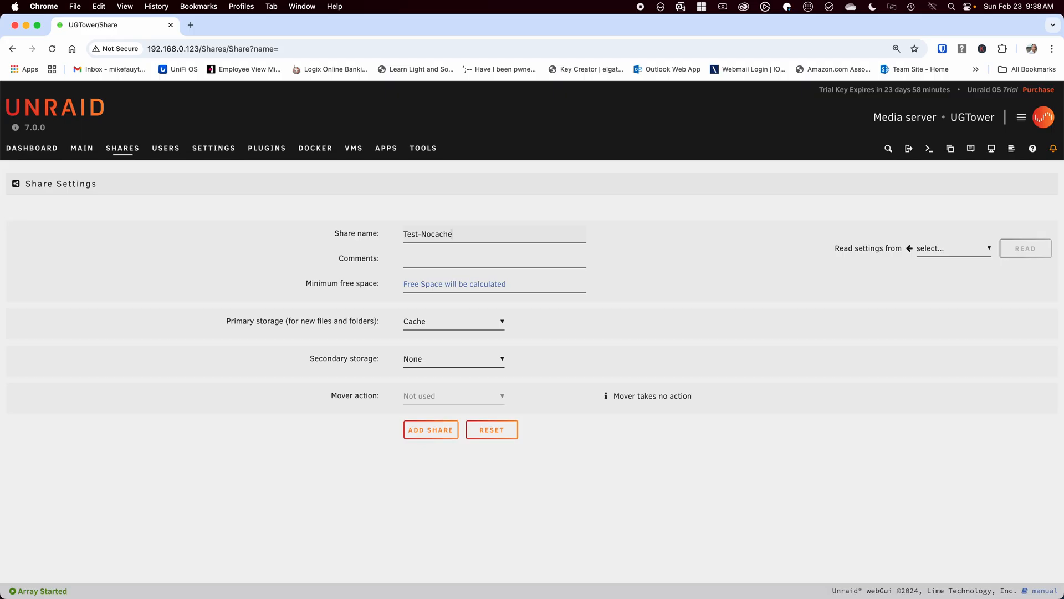
mouse_move(471, 358)
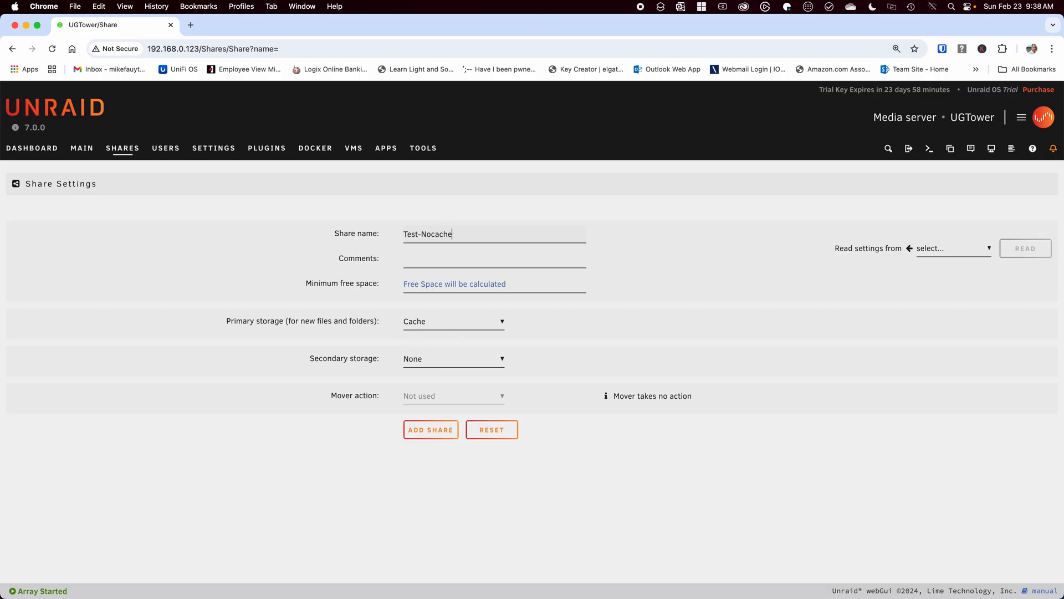
click(454, 322)
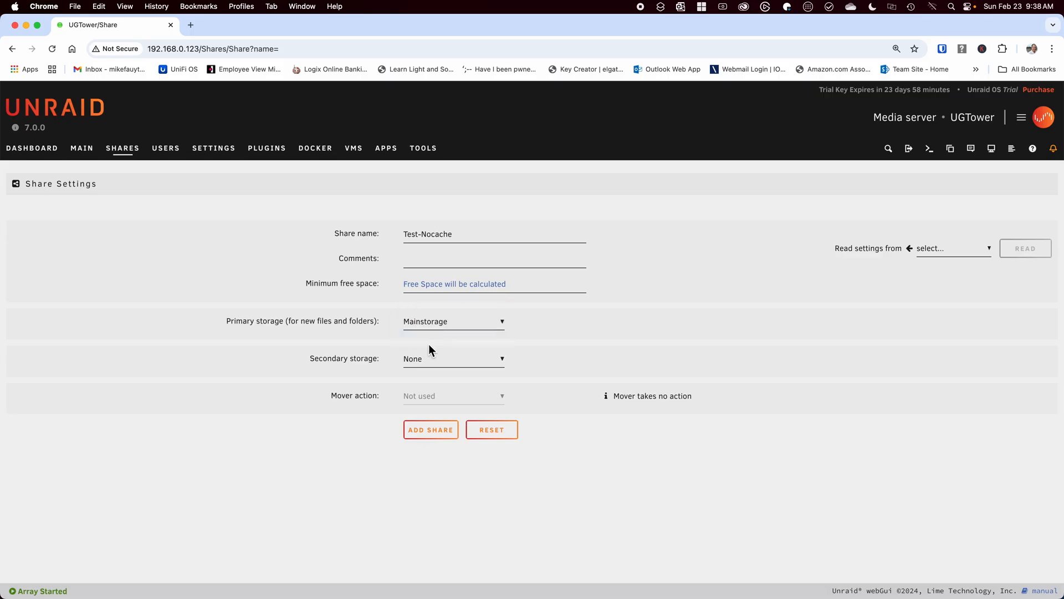
mouse_move(432, 398)
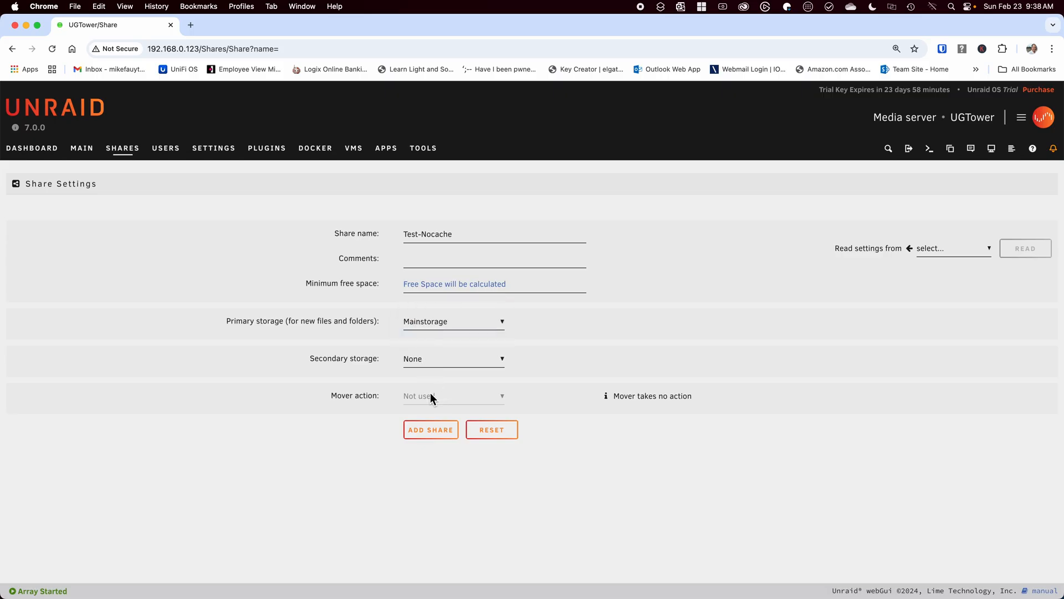
click(431, 429)
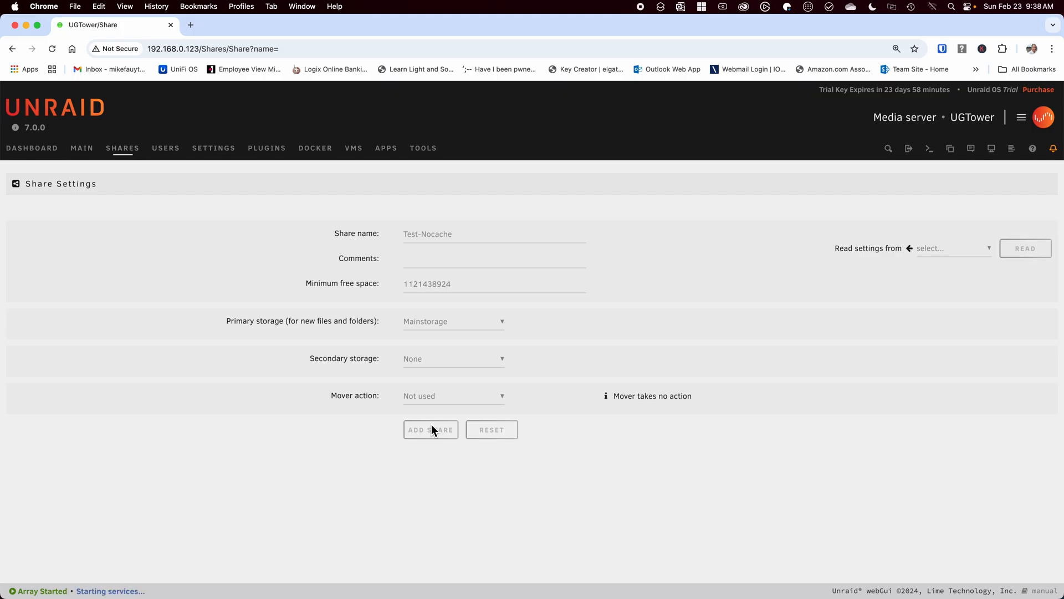
click(430, 429)
text(500MB)
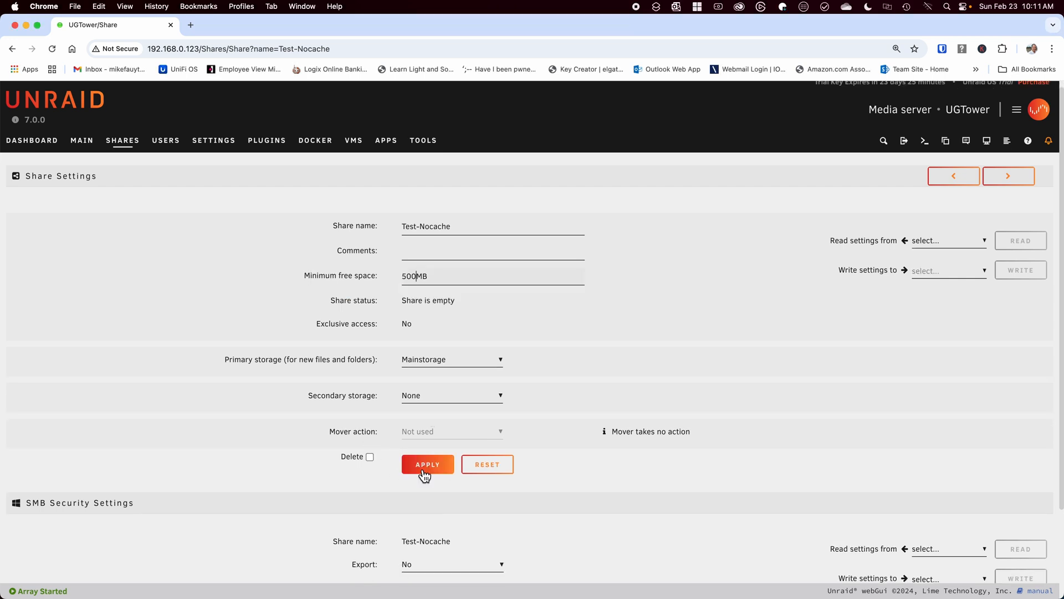
Step: Apply 500 MB minimum free space, export Test-Nocache over SMB as Secure, and give the user read/write access
click(427, 465)
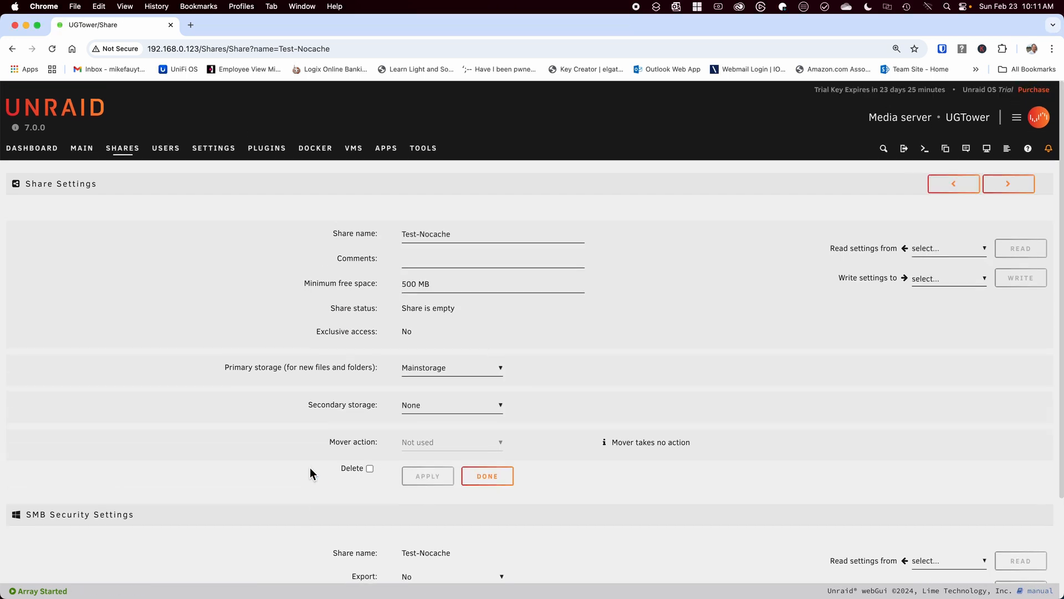
scroll(down, 3)
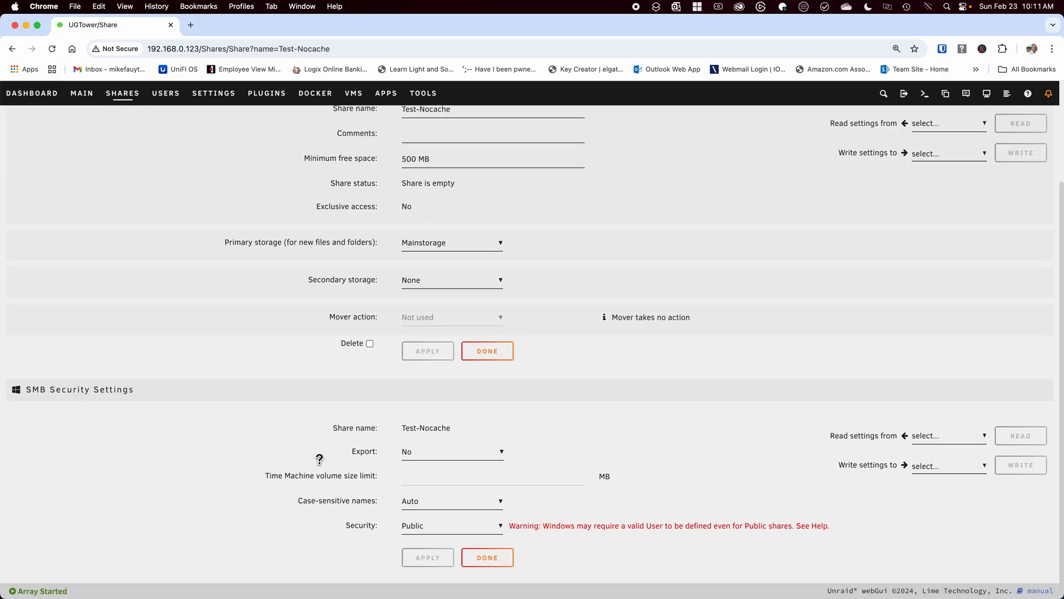
click(452, 525)
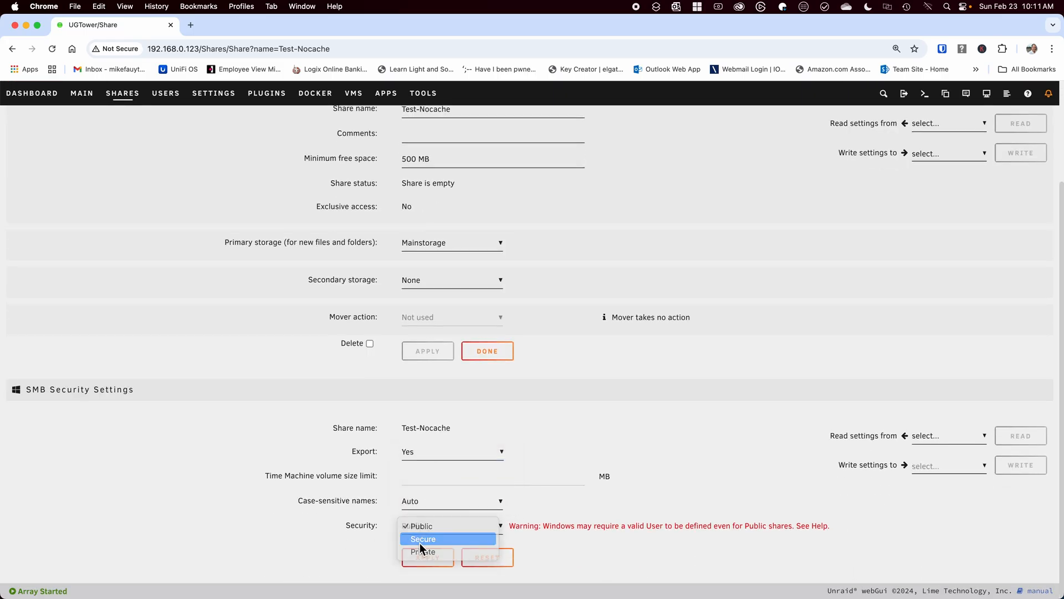
click(422, 539)
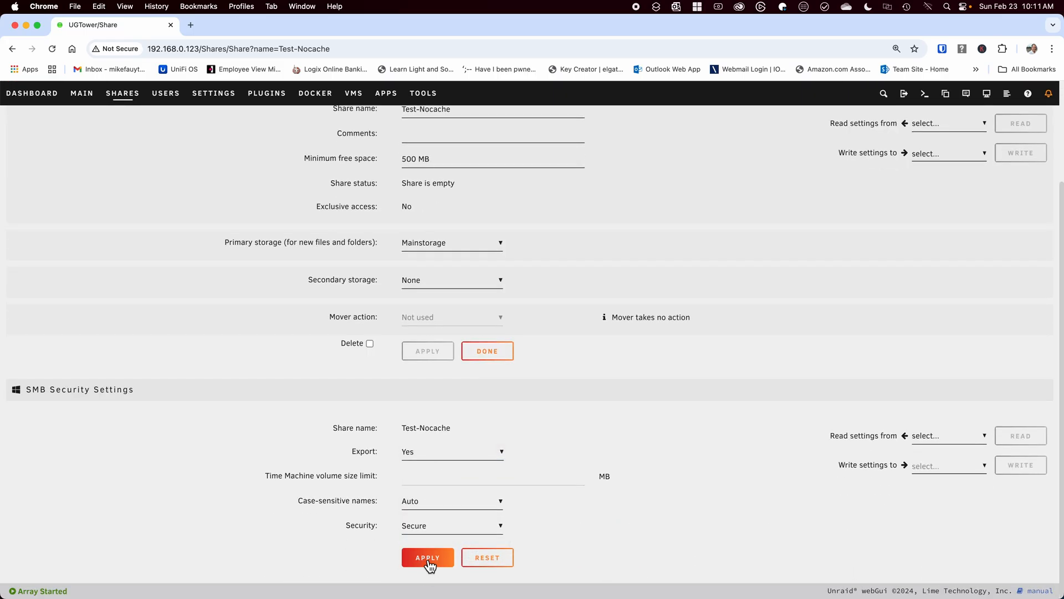
scroll(down, 3)
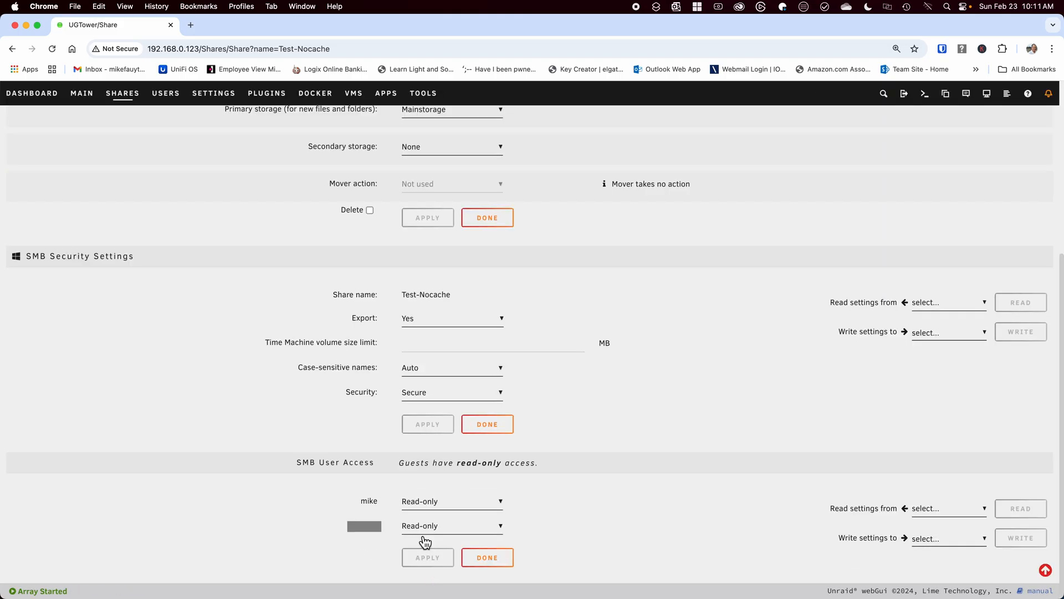
mouse_move(467, 498)
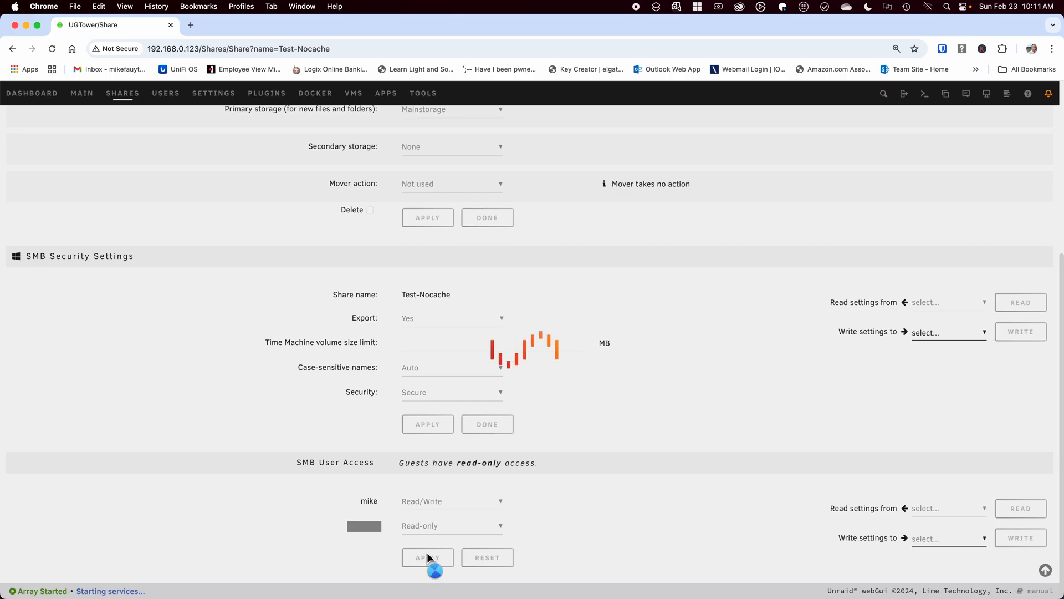
click(428, 558)
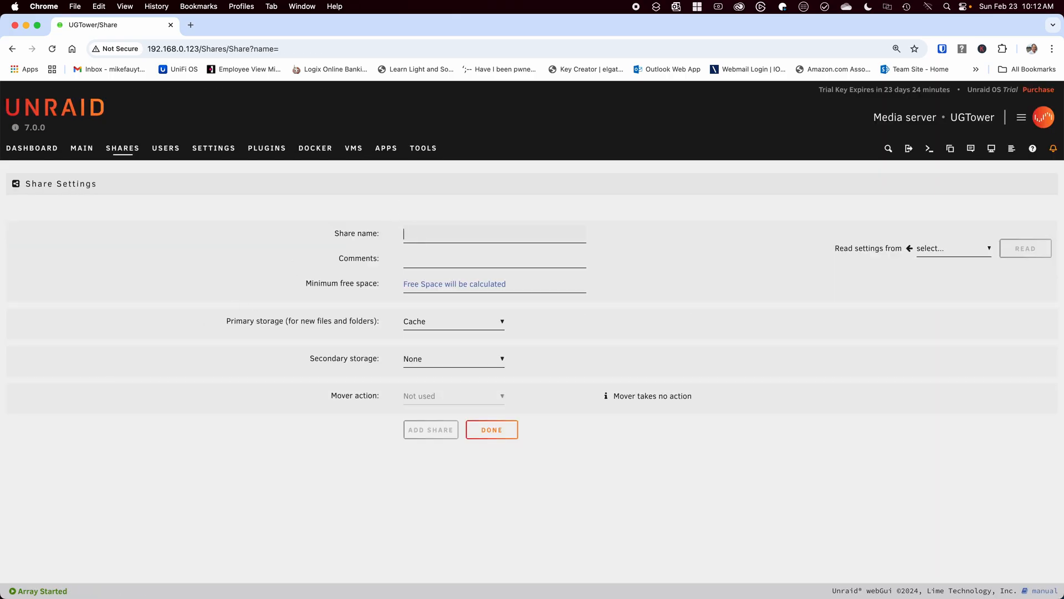
Step: Create the 'Test with Cache' share with Mainstorage secondary storage and mover action Cache → Mainstorage
text(Test)
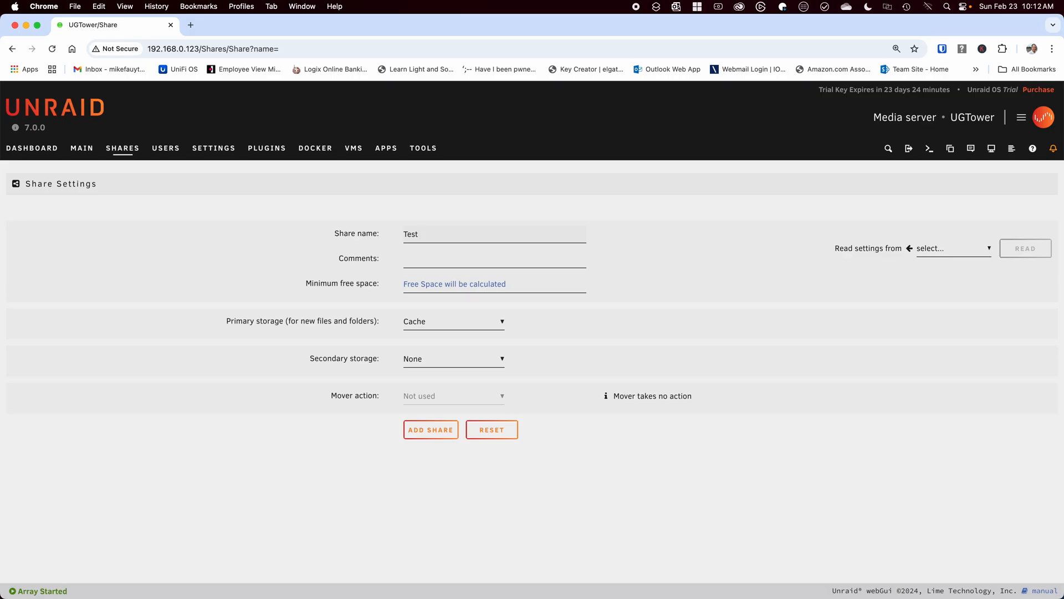
text(with Cache)
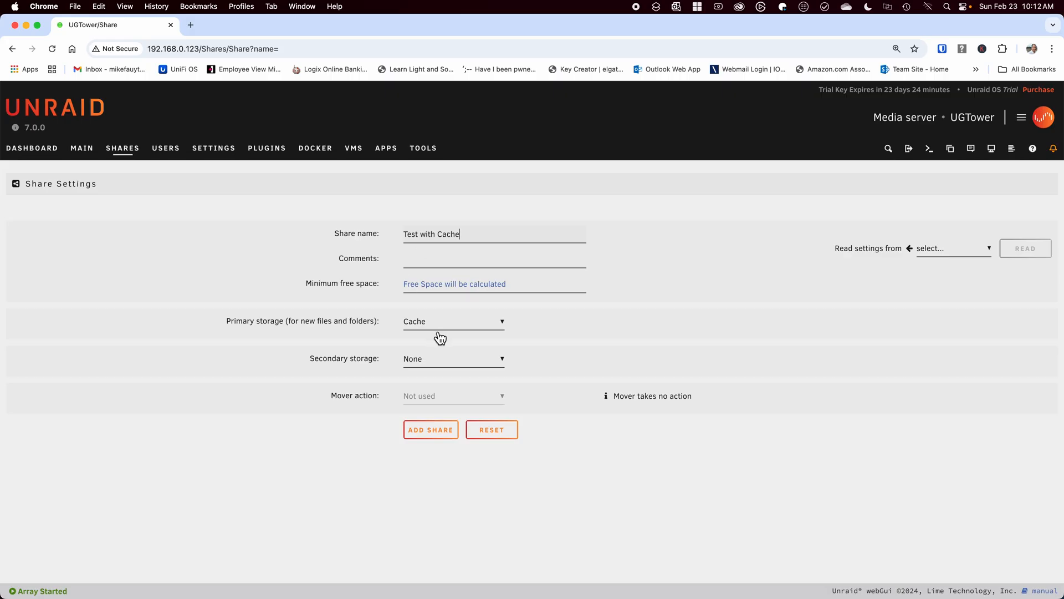
click(452, 359)
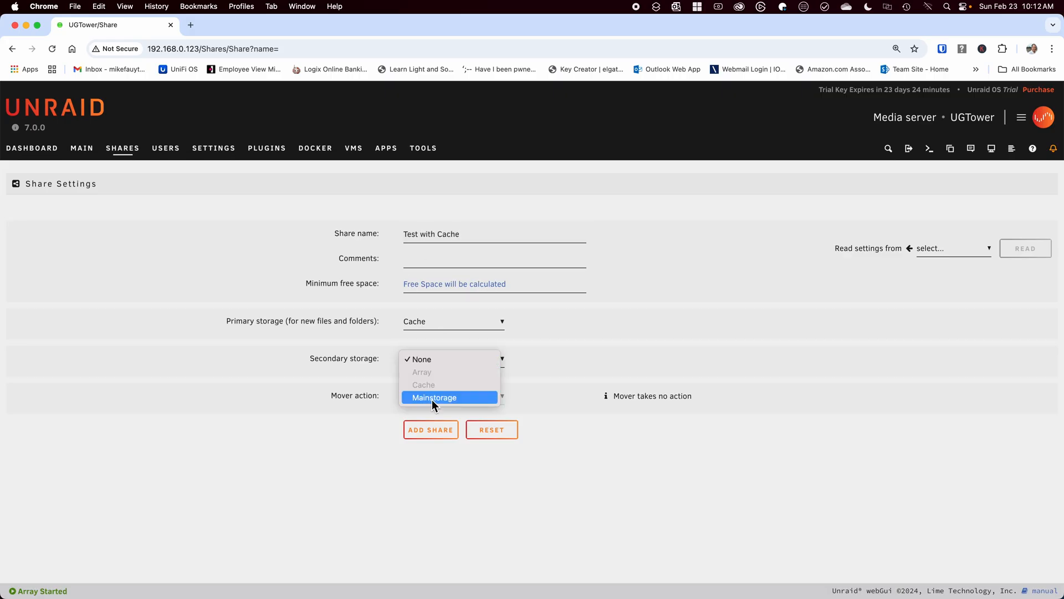
click(434, 397)
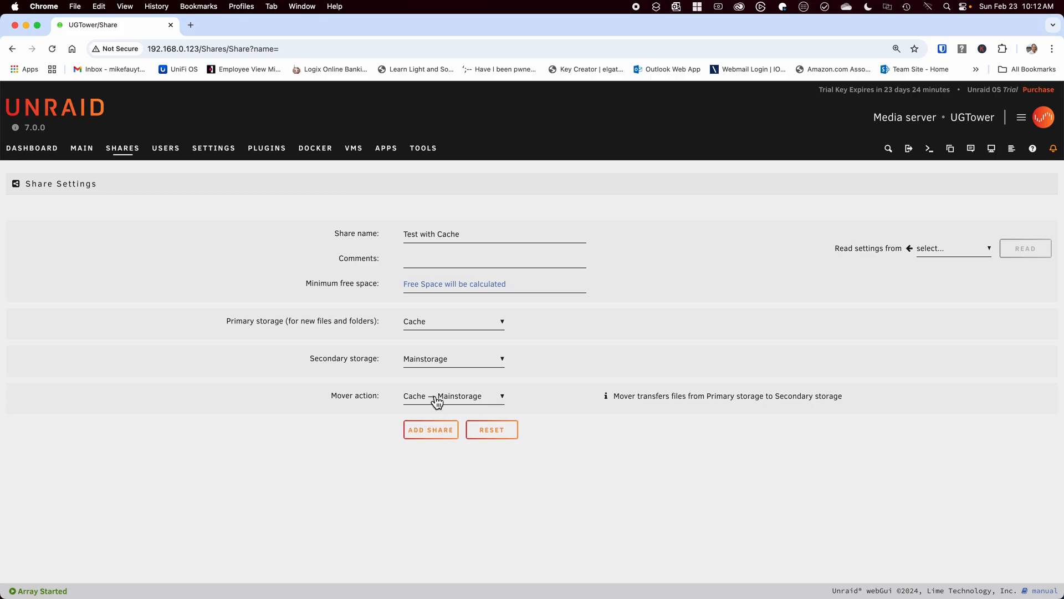
click(453, 396)
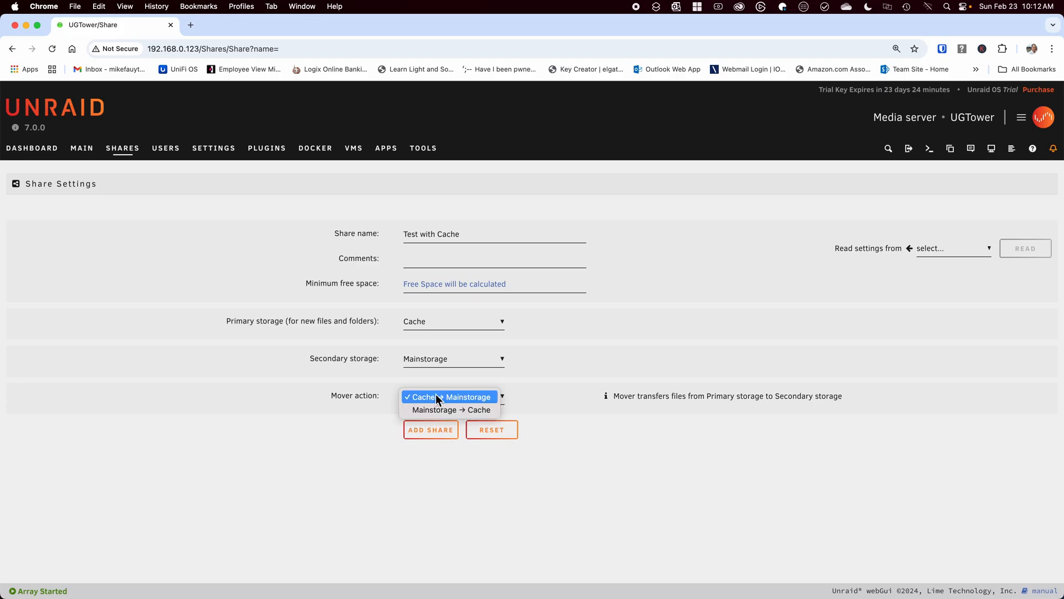
click(447, 397)
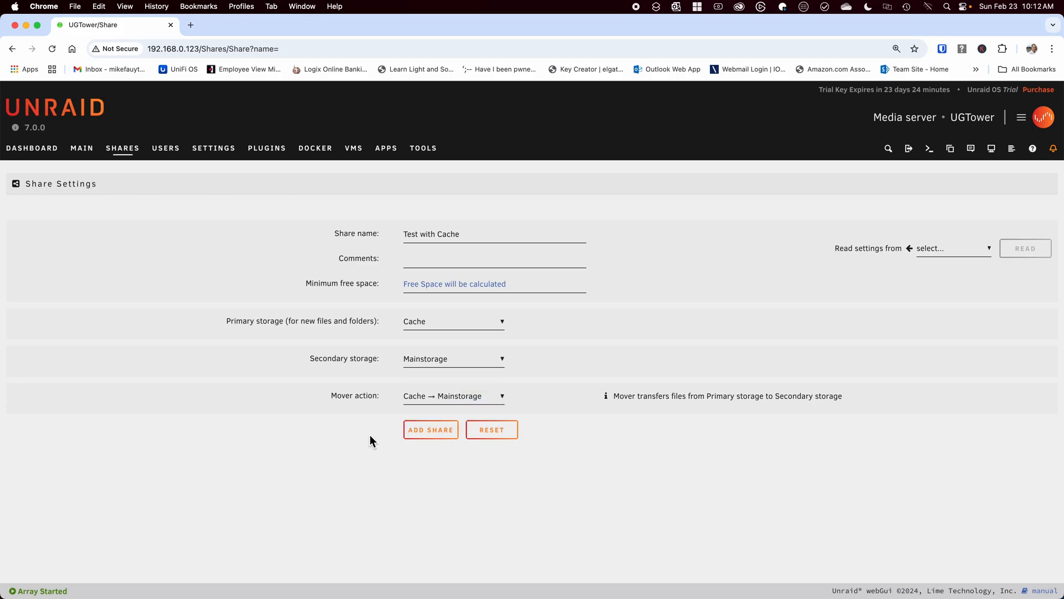
mouse_move(414, 400)
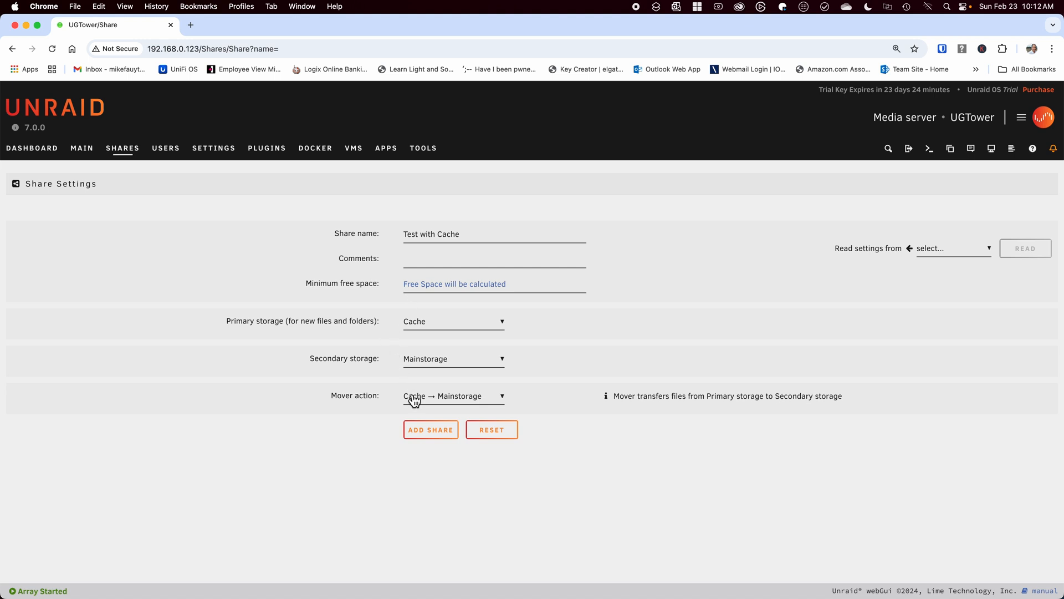
click(430, 429)
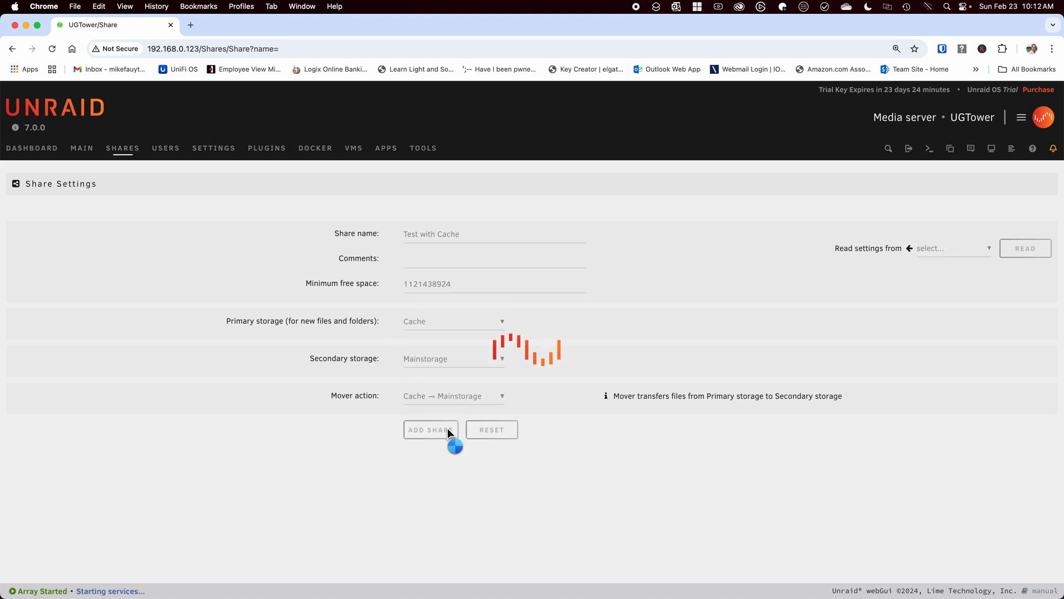
click(430, 429)
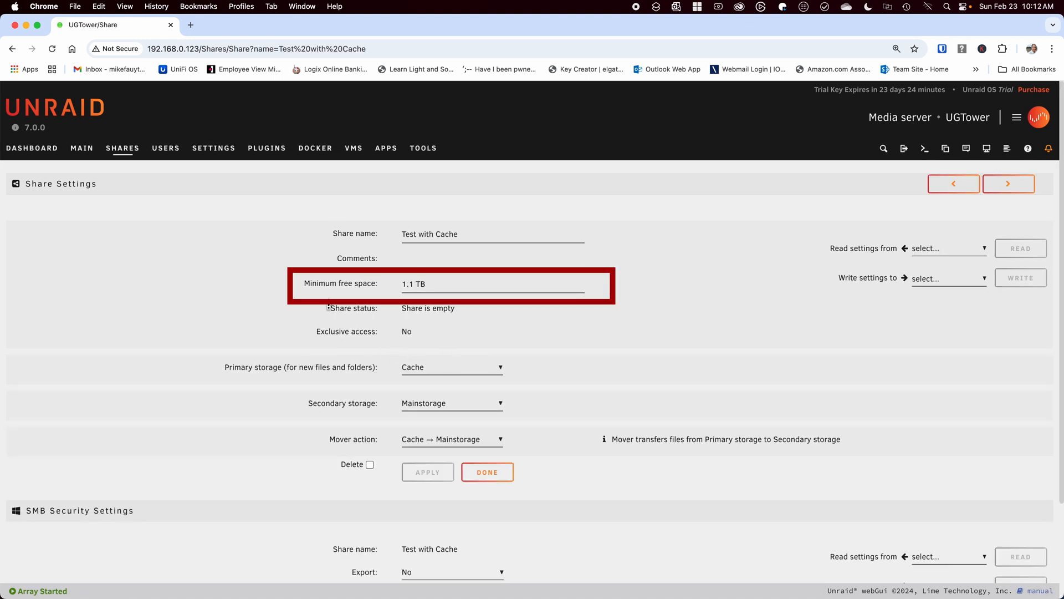
mouse_move(483, 326)
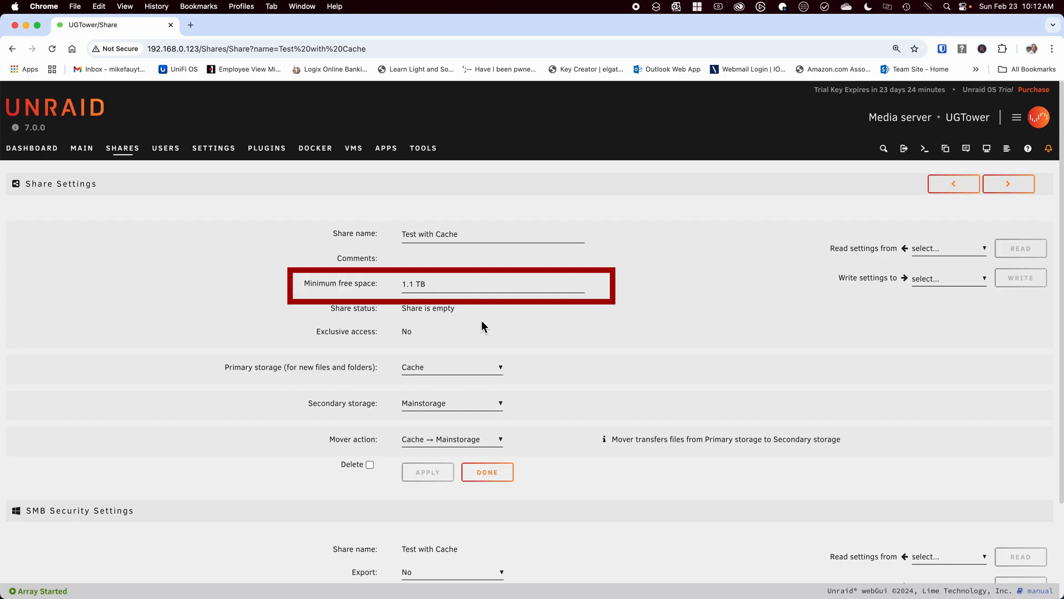
mouse_move(454, 321)
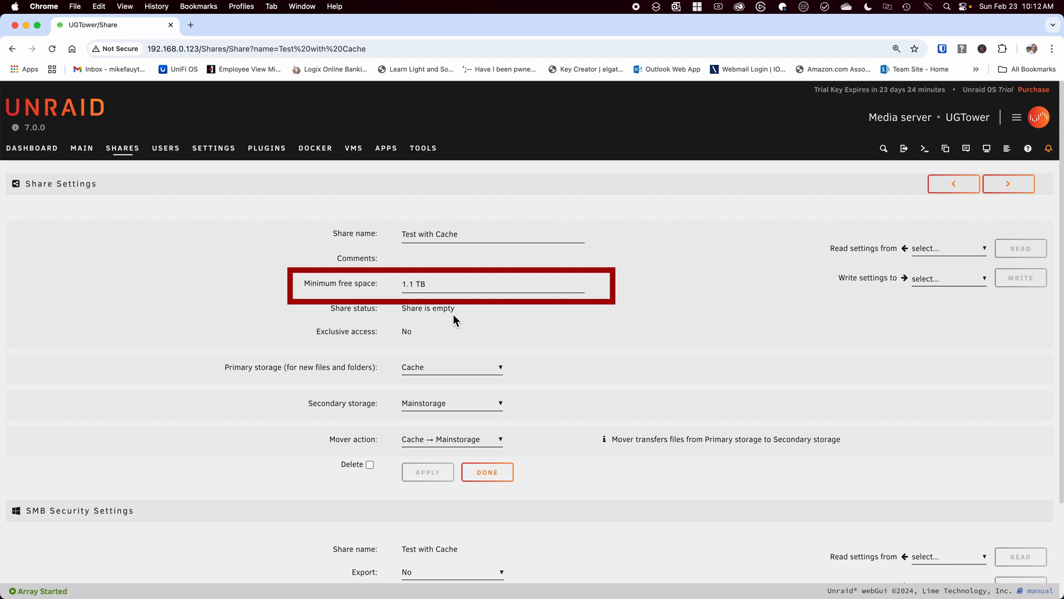
mouse_move(459, 350)
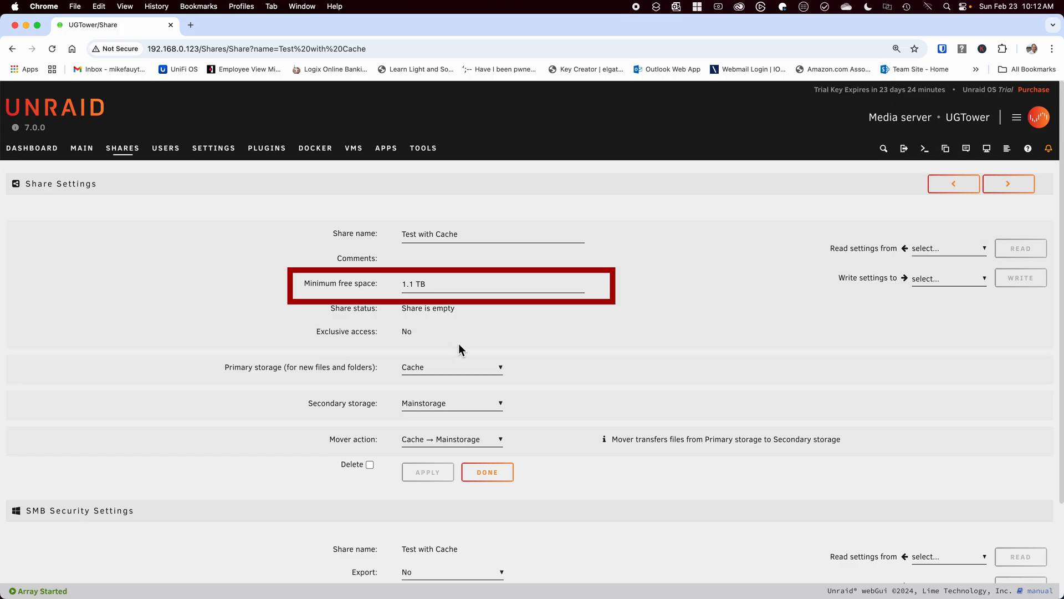
Step: Change the Test with Cache share's minimum free space from 1.1 TB to 200 MB and apply
click(413, 284)
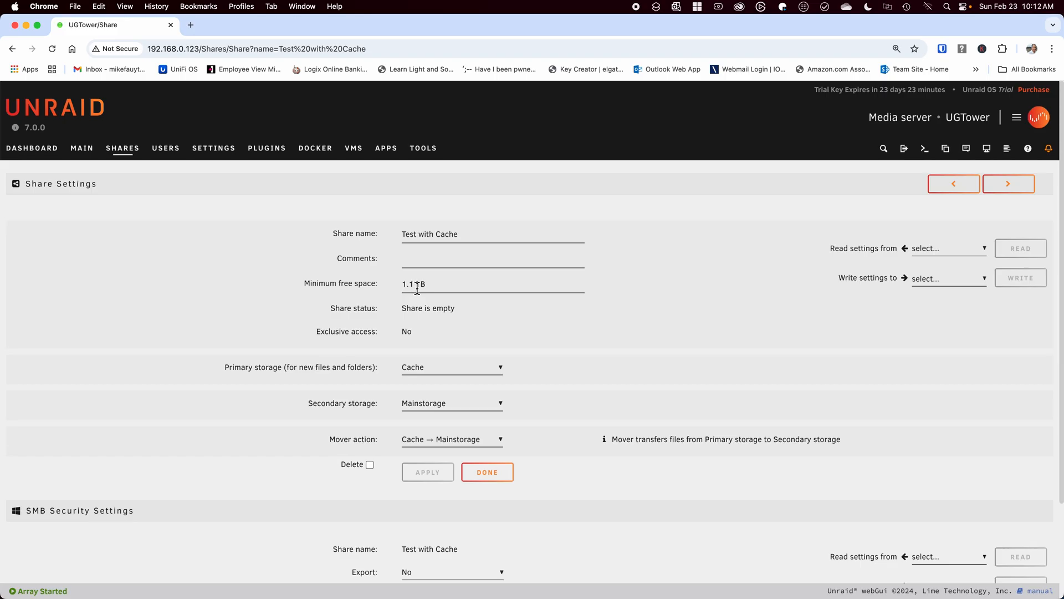
mouse_move(468, 283)
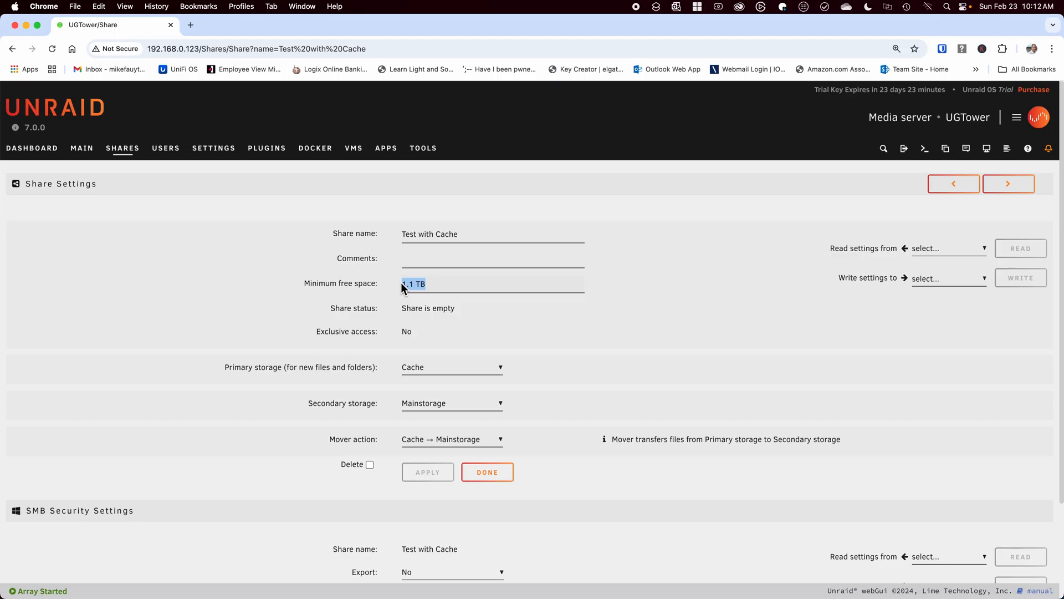
click(428, 473)
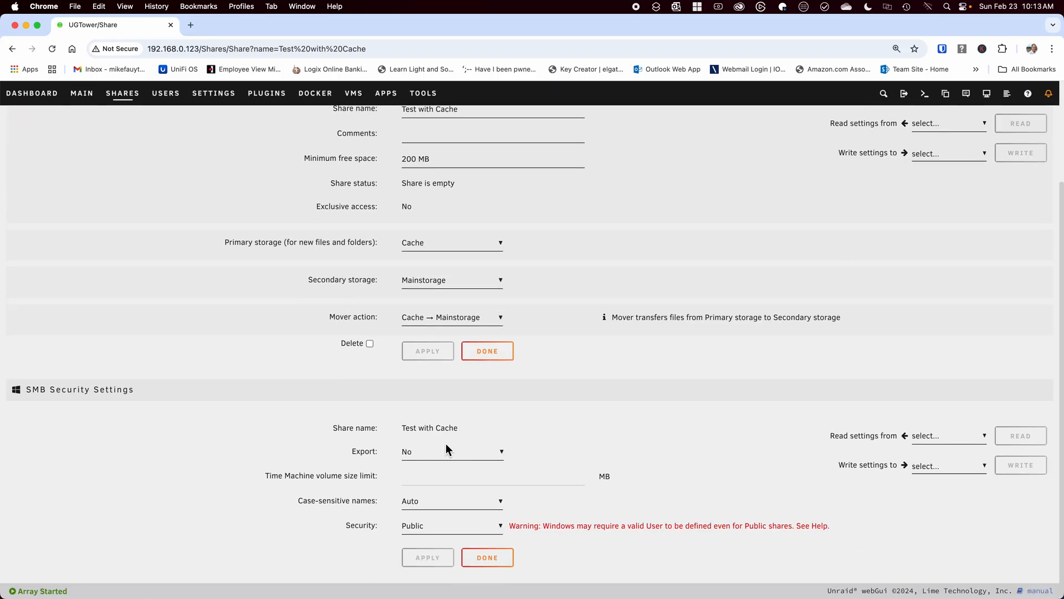
Step: Export 'Test with Cache' over SMB as Yes with Secure security and grant the user Read/Write access
click(451, 452)
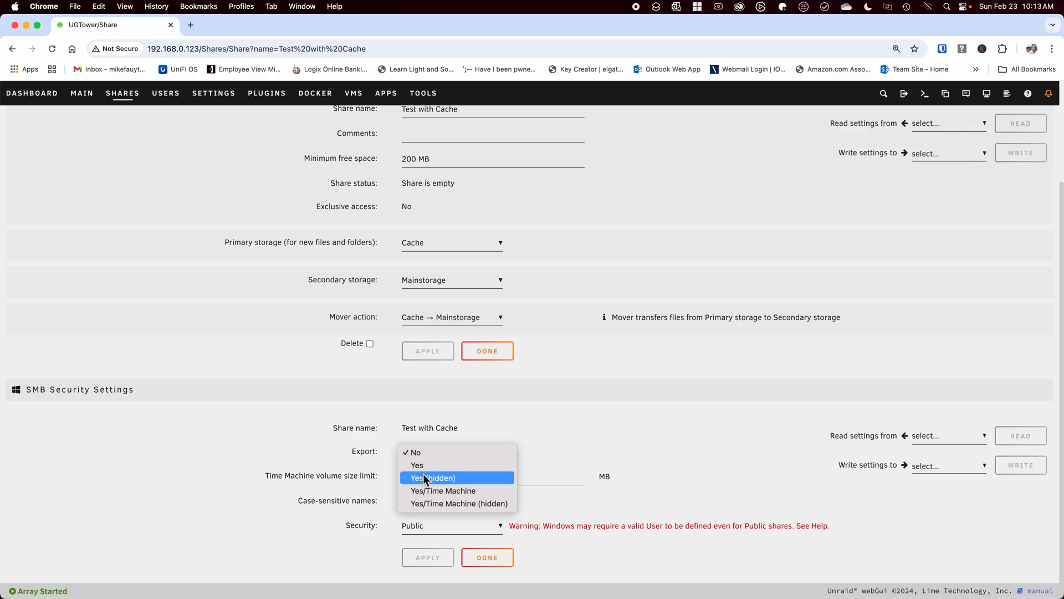
click(417, 464)
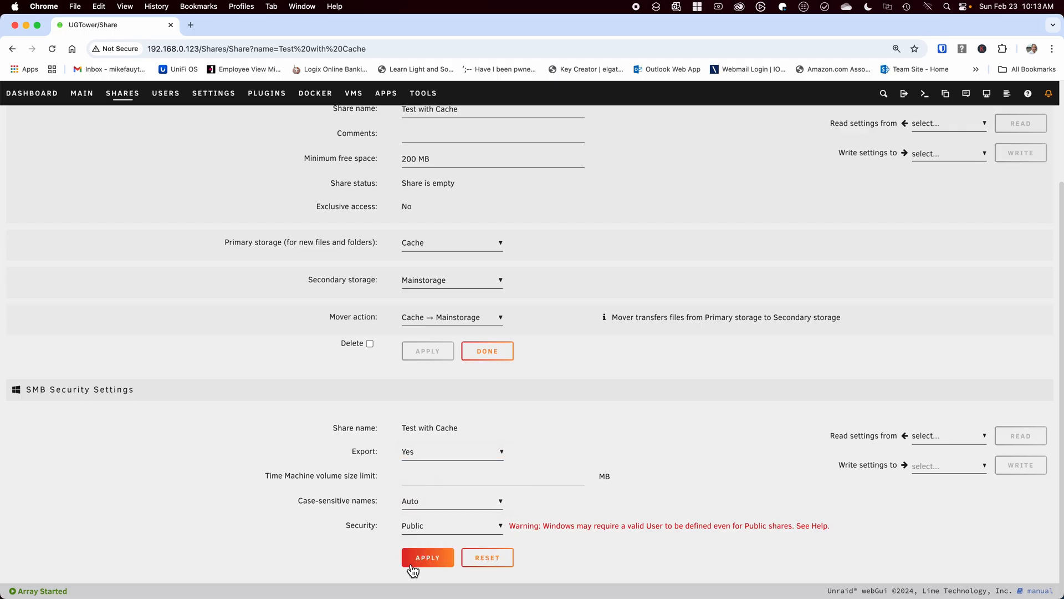
click(451, 524)
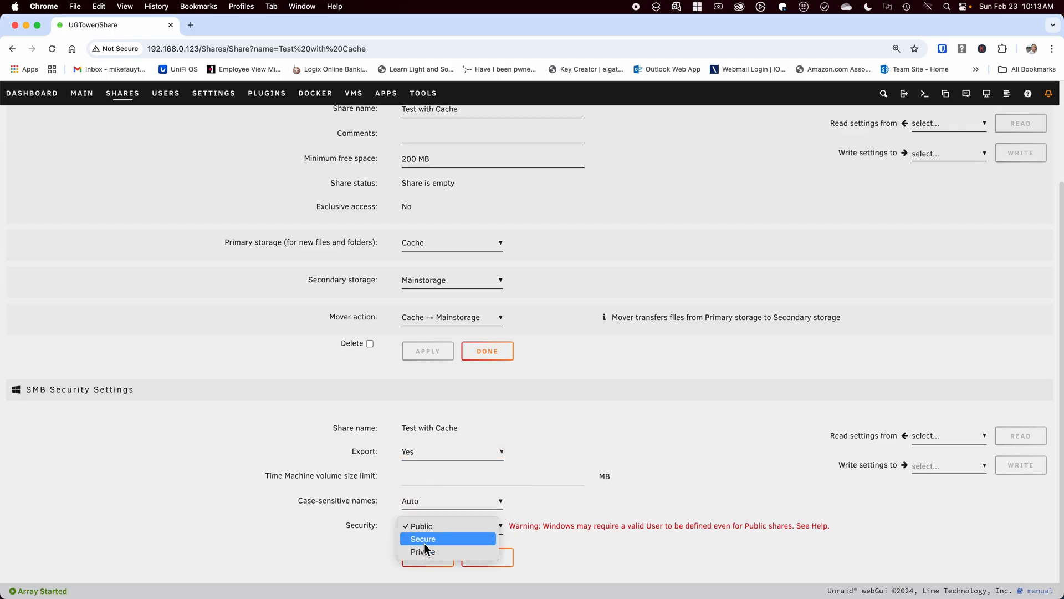
click(423, 539)
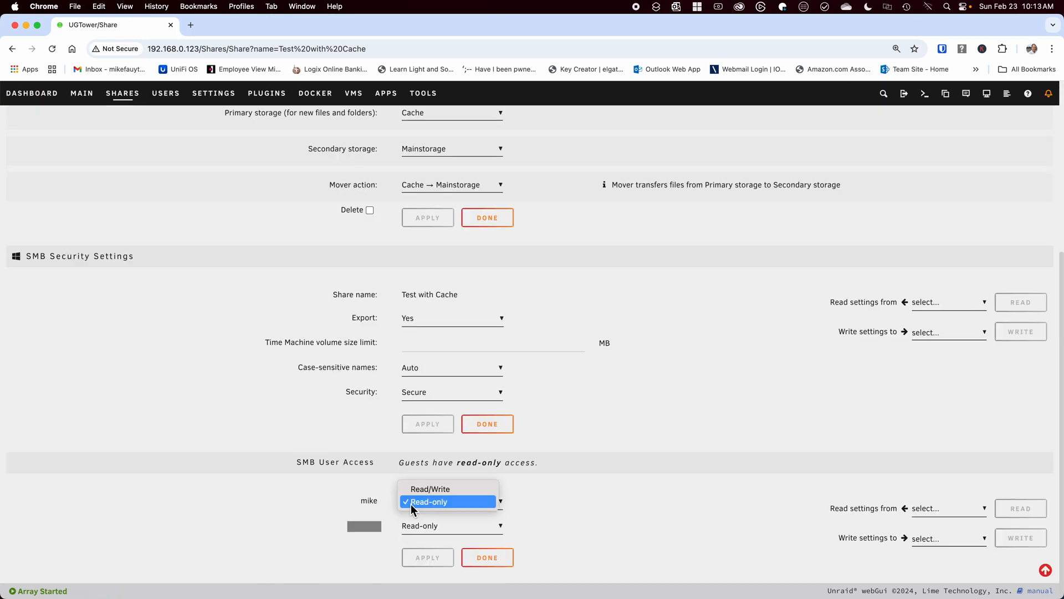
click(431, 489)
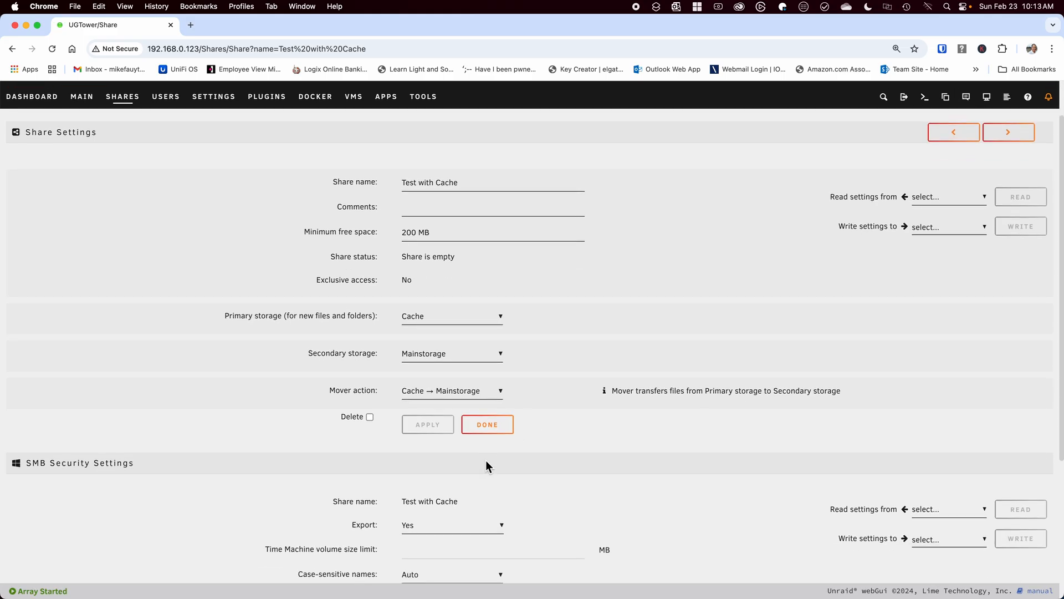
scroll(down, 3)
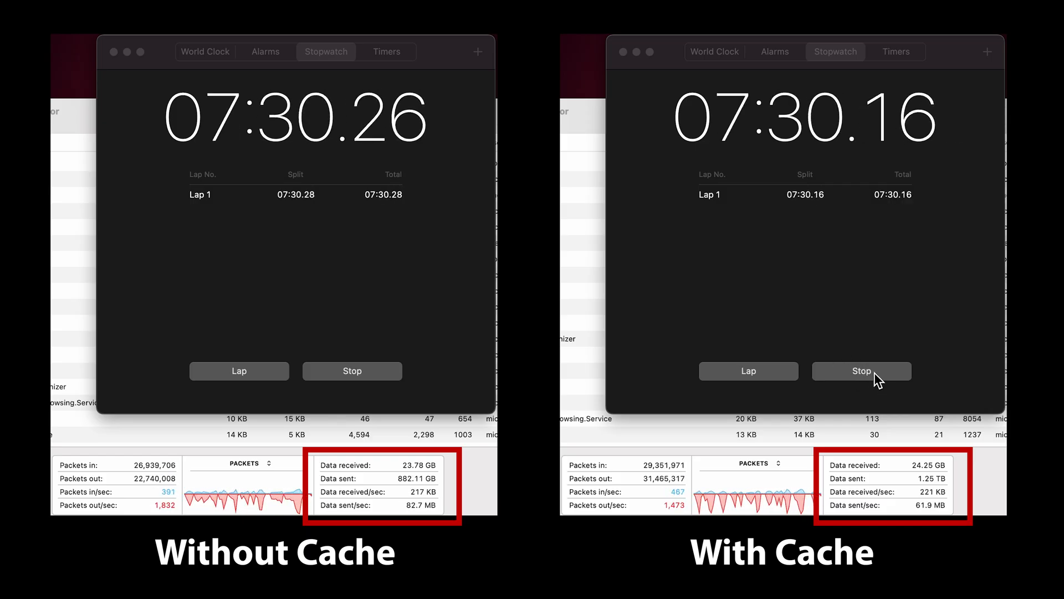
Step: Stop both stopwatches as each 200G copy completes: 07:44.38 with cache, 16:20.30 without
click(861, 371)
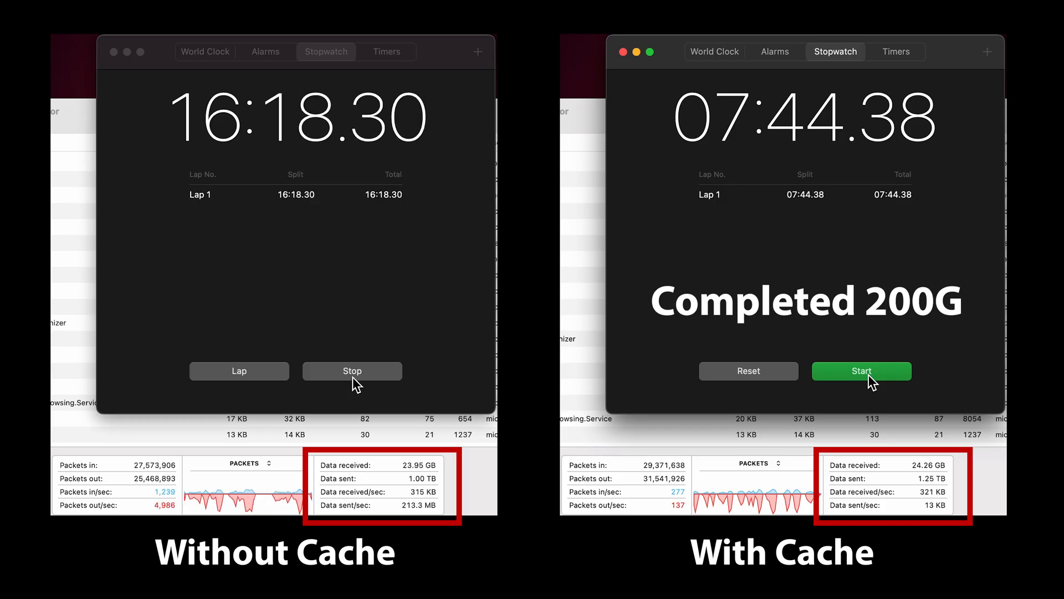
click(351, 370)
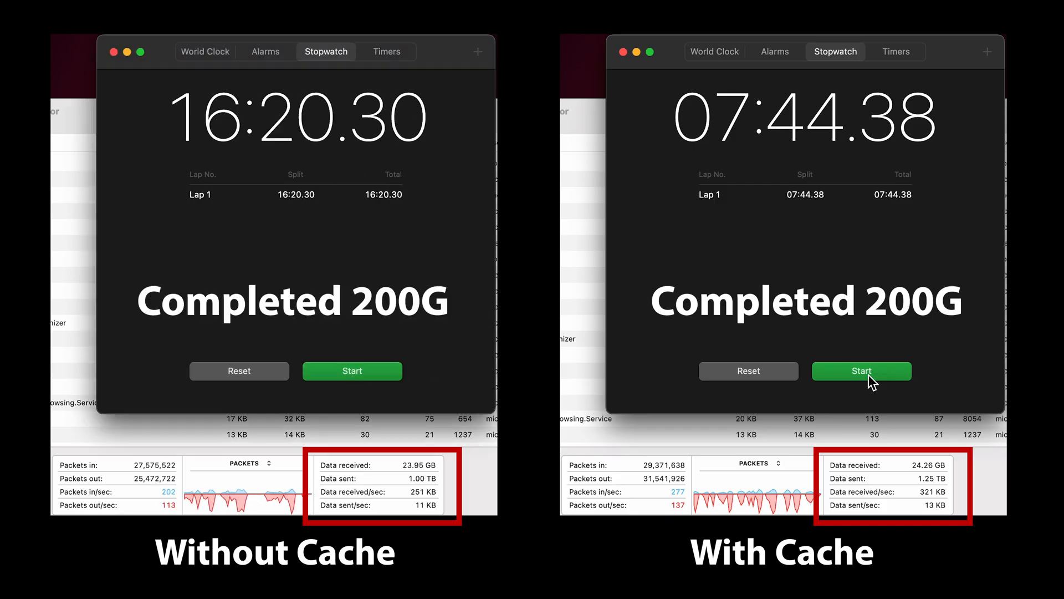